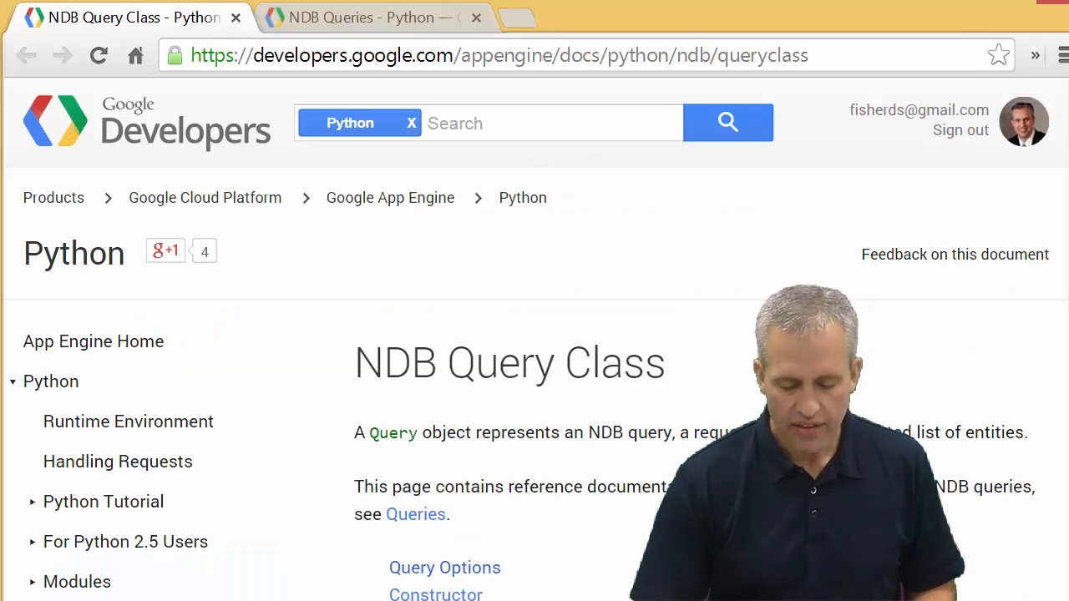
Step: Browse the NDB Queries guide, scrolling through its overview and Greeting example code
{"action": "scroll", "scroll_direction": "down", "scroll_amount": 3}
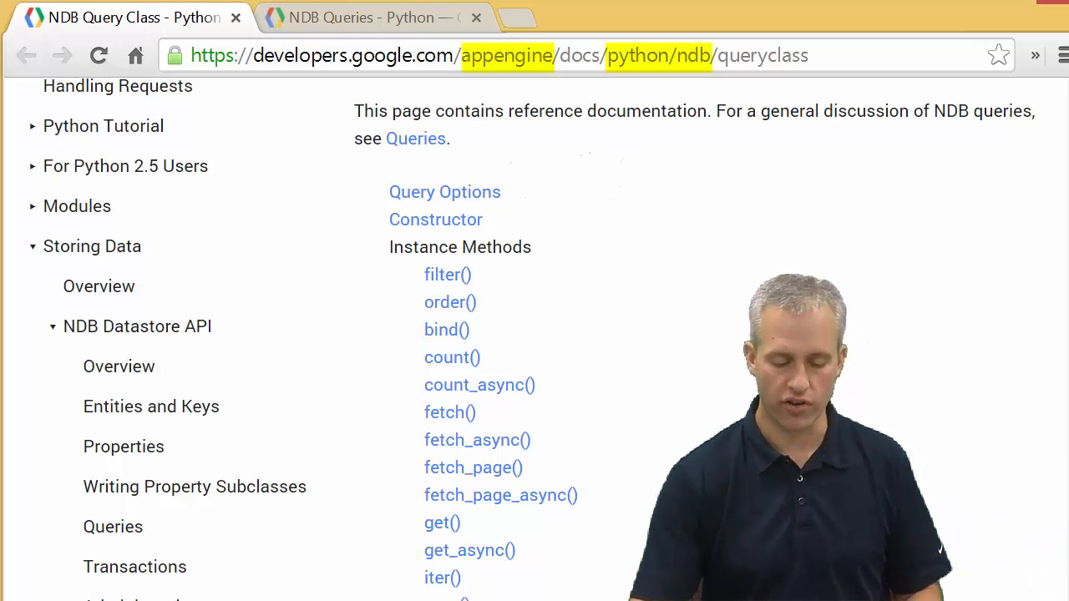
{"action": "scroll", "scroll_direction": "down", "scroll_amount": 3}
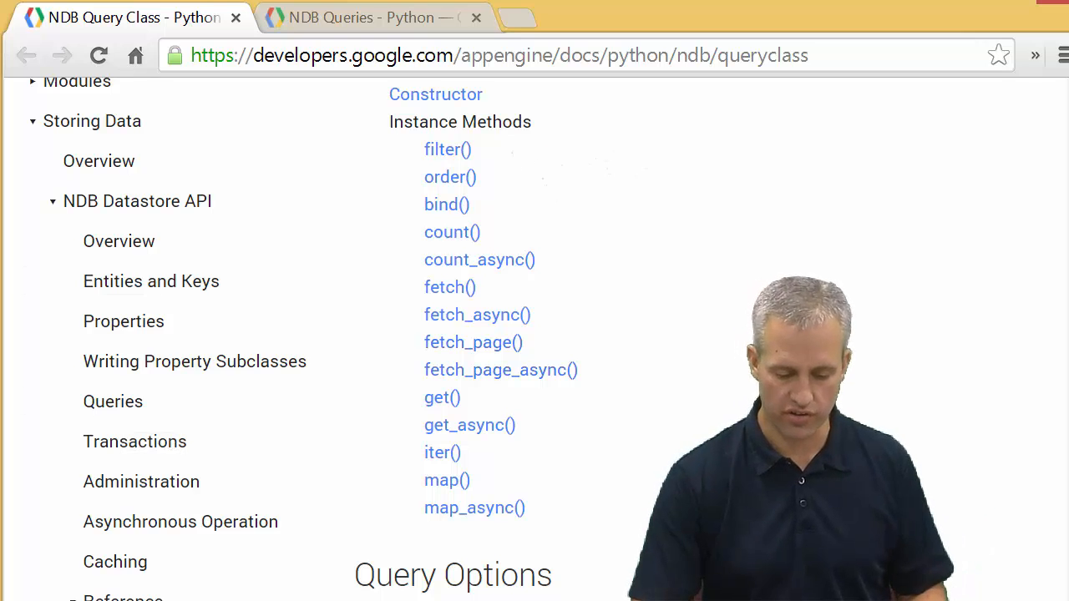
{"action": "left_click", "coordinate": [114, 401]}
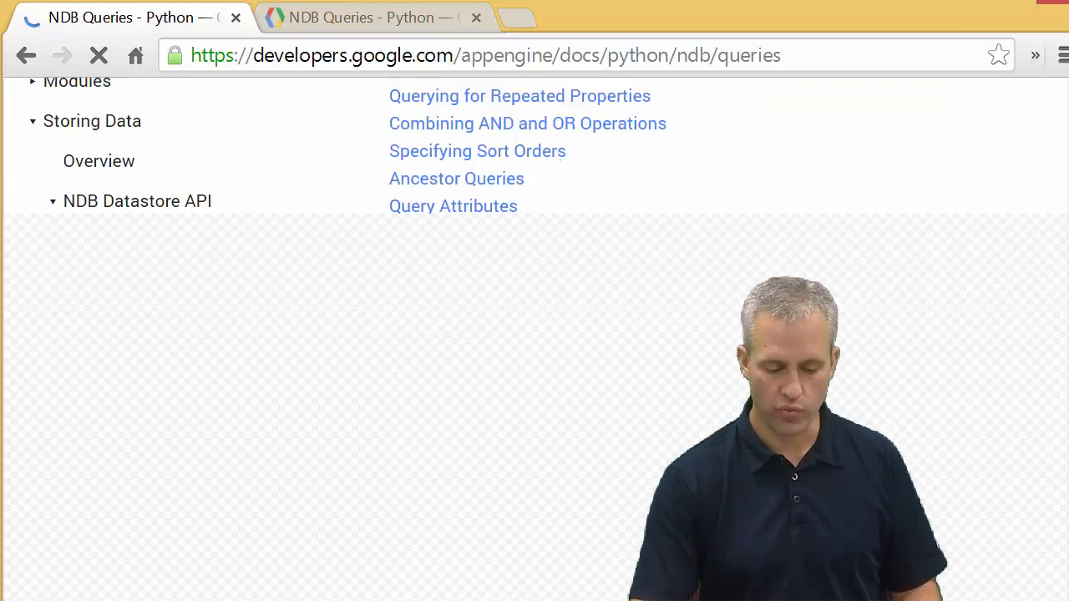
{"action": "scroll", "scroll_direction": "down", "scroll_amount": 3}
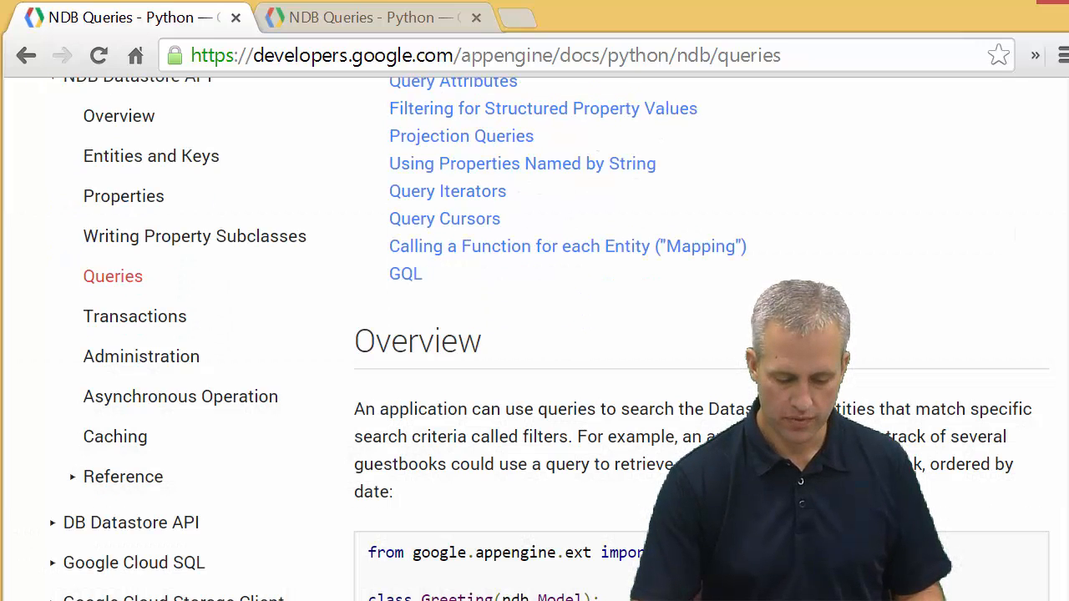
{"action": "scroll", "scroll_direction": "down", "scroll_amount": 3}
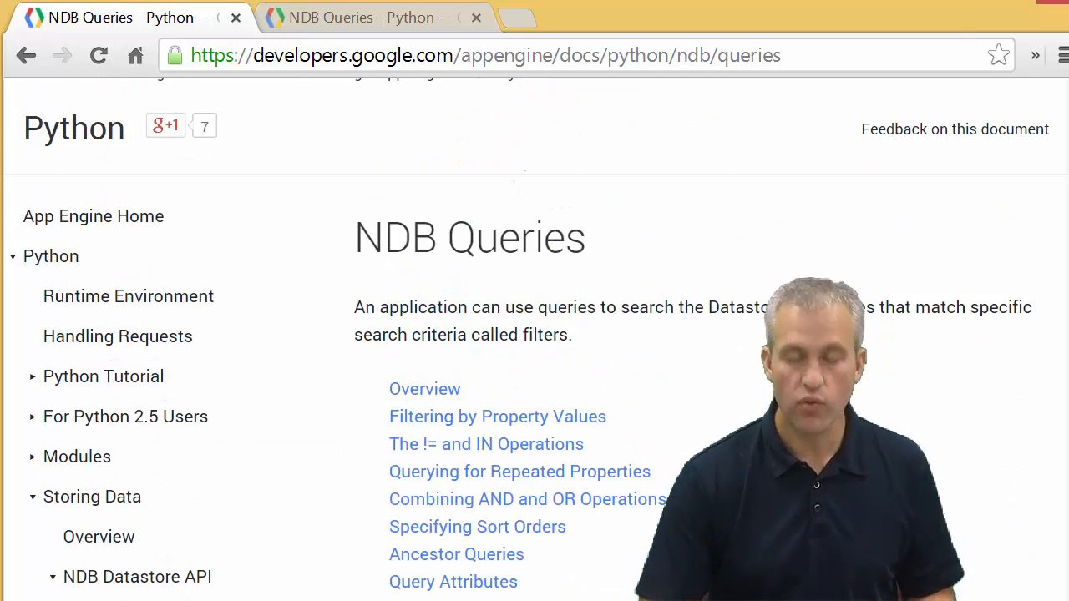
{"action": "scroll", "scroll_direction": "down", "scroll_amount": 3}
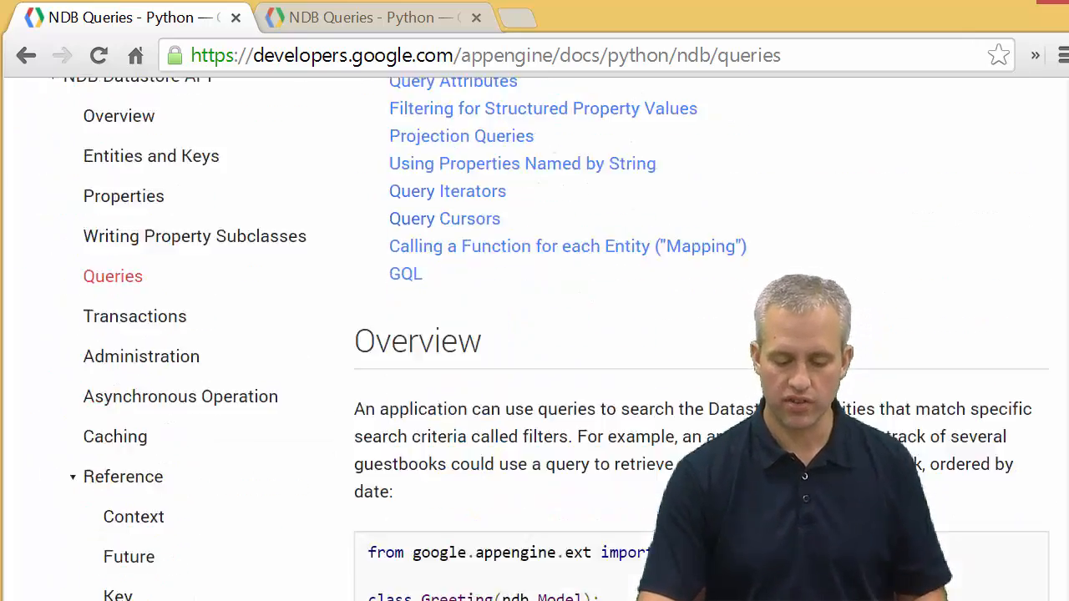
{"action": "scroll", "scroll_direction": "down", "scroll_amount": 3}
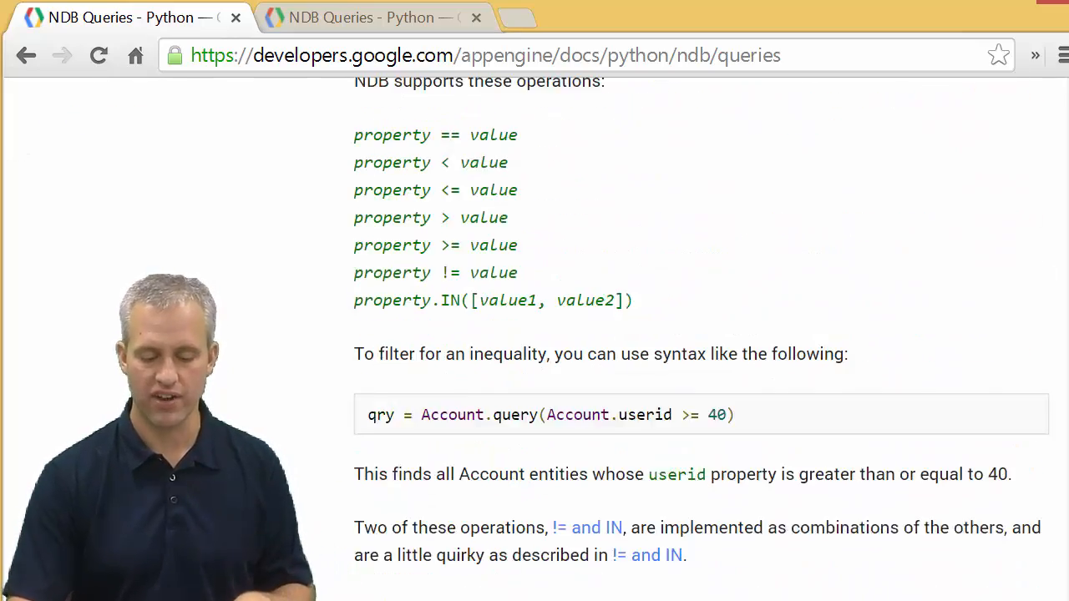
{"action": "scroll", "scroll_direction": "down", "scroll_amount": 3}
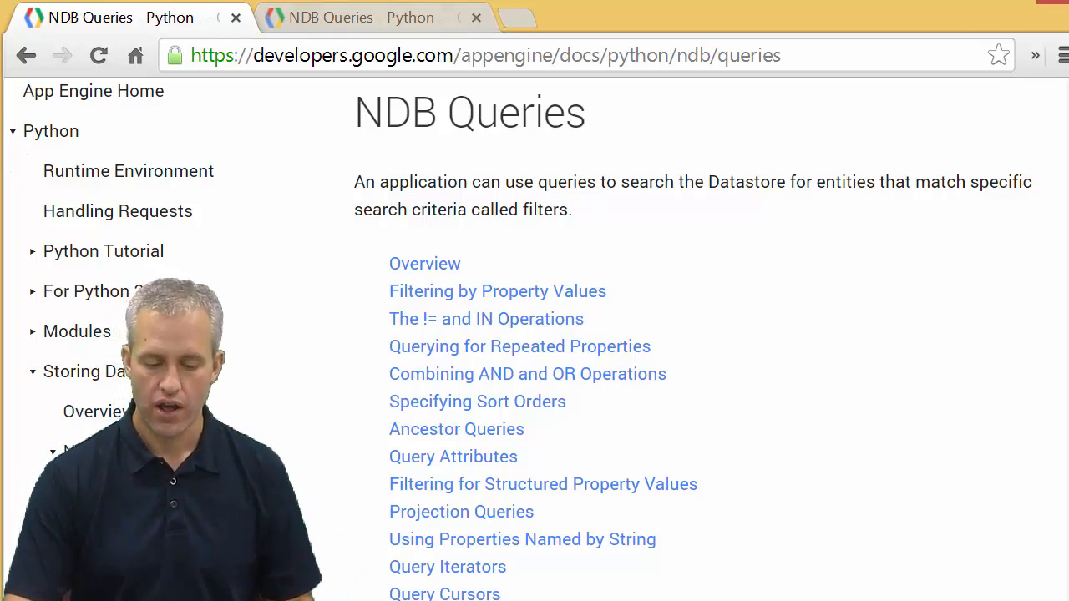
{"action": "scroll", "scroll_direction": "down", "scroll_amount": 3}
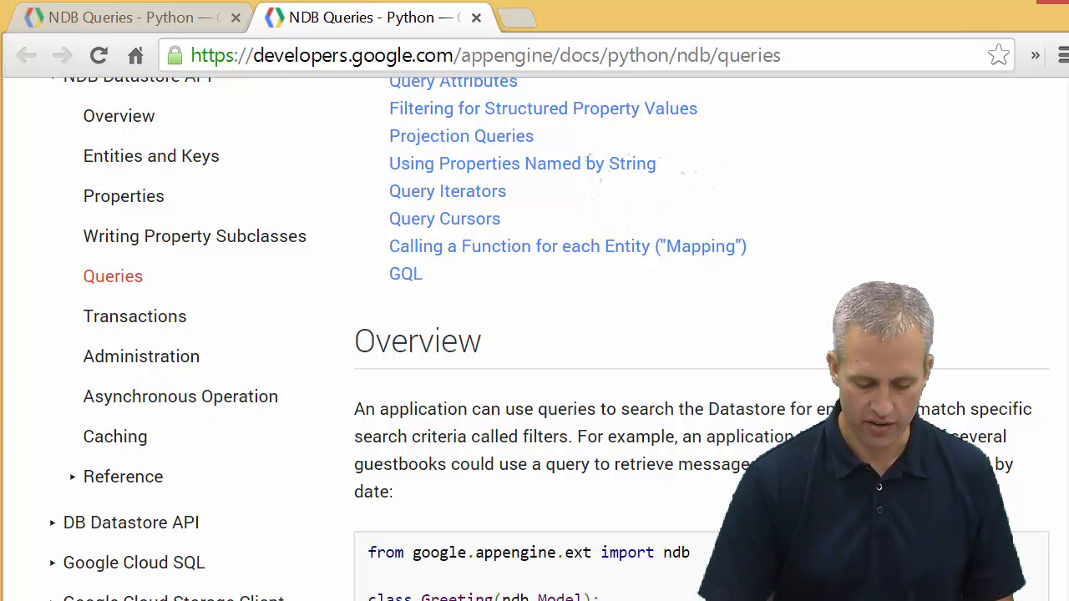
{"action": "scroll", "scroll_direction": "down", "scroll_amount": 3}
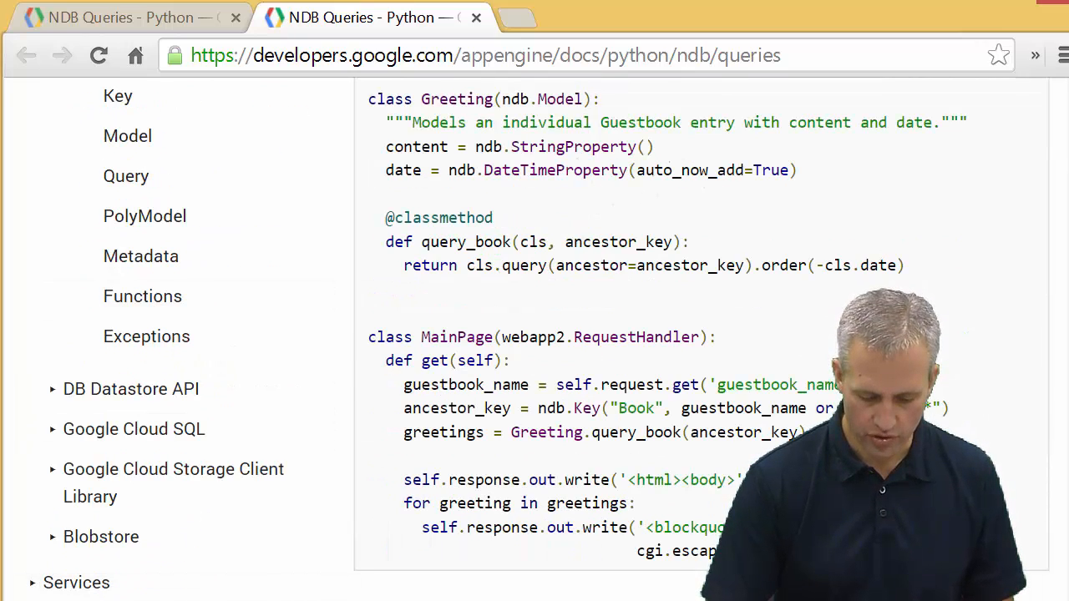
Step: Return to the NDB Query Class reference and view its instance methods list
{"action": "left_click", "coordinate": [127, 175]}
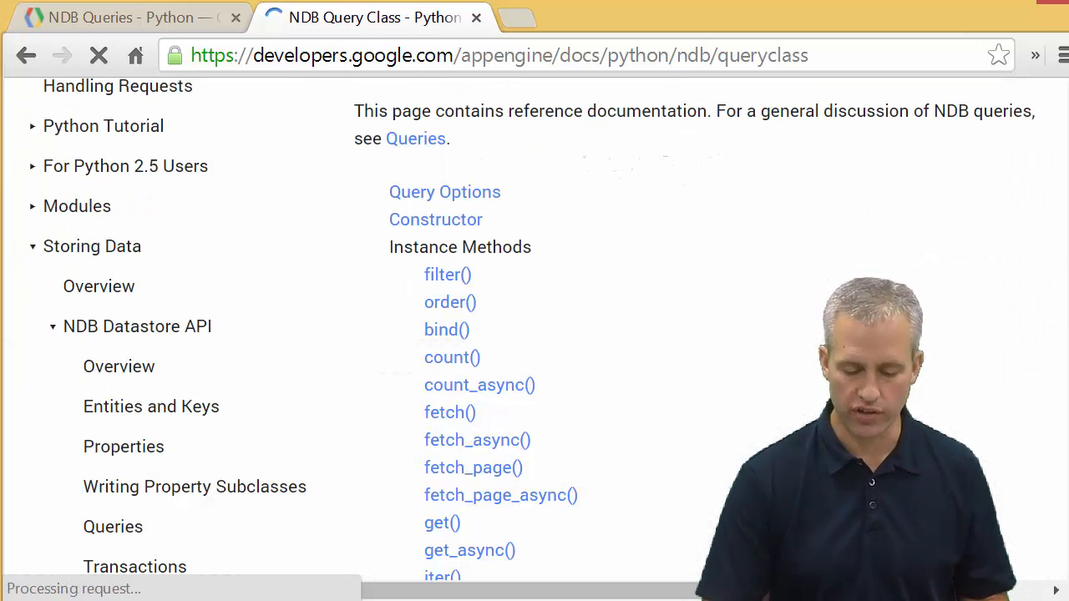
{"action": "scroll", "scroll_direction": "down", "scroll_amount": 3}
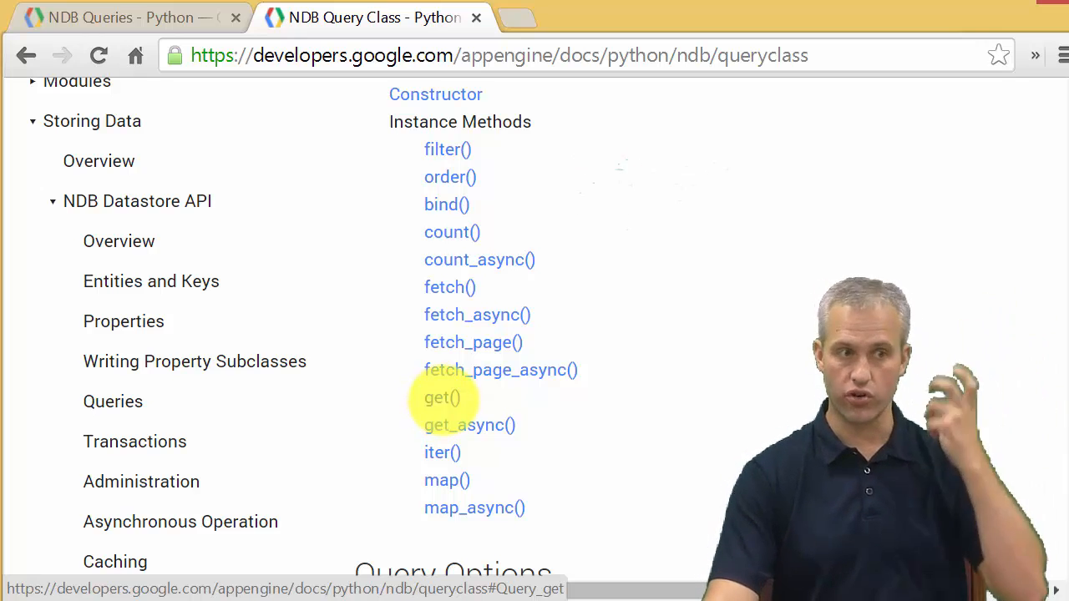
{"action": "mouse_move", "coordinate": [450, 231]}
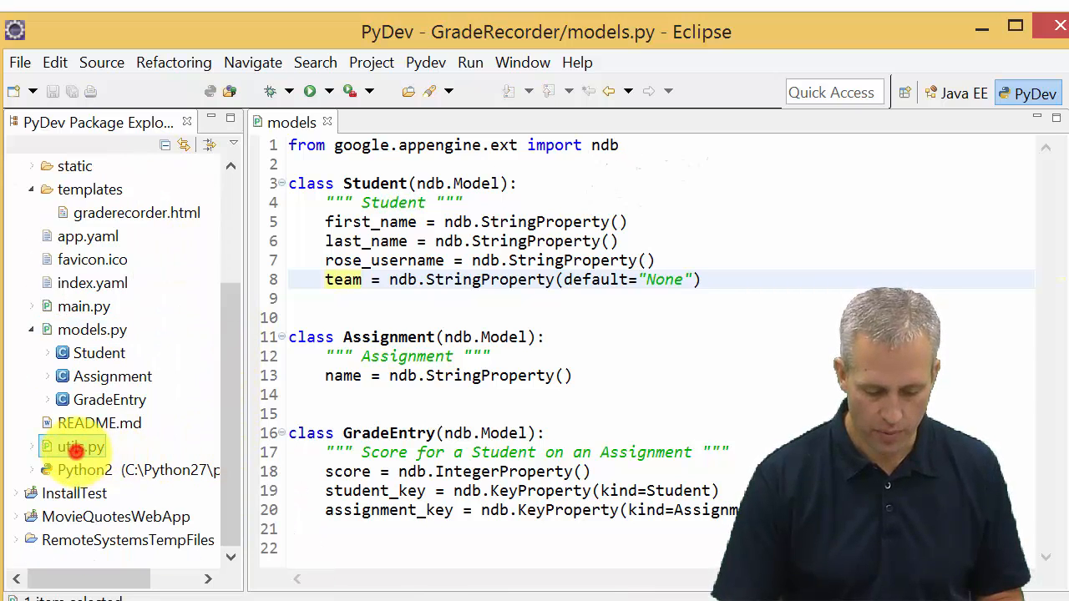
Step: Bring up utils.py in the editor and review its TODO query placeholders
{"action": "double_click", "coordinate": [80, 447]}
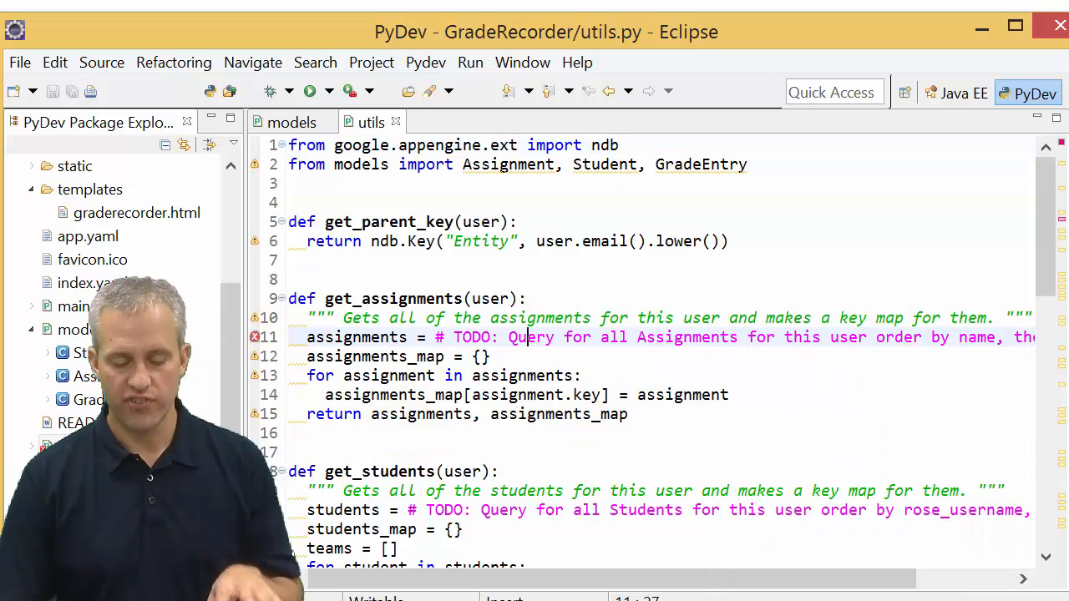
{"action": "scroll", "scroll_direction": "down", "scroll_amount": 3}
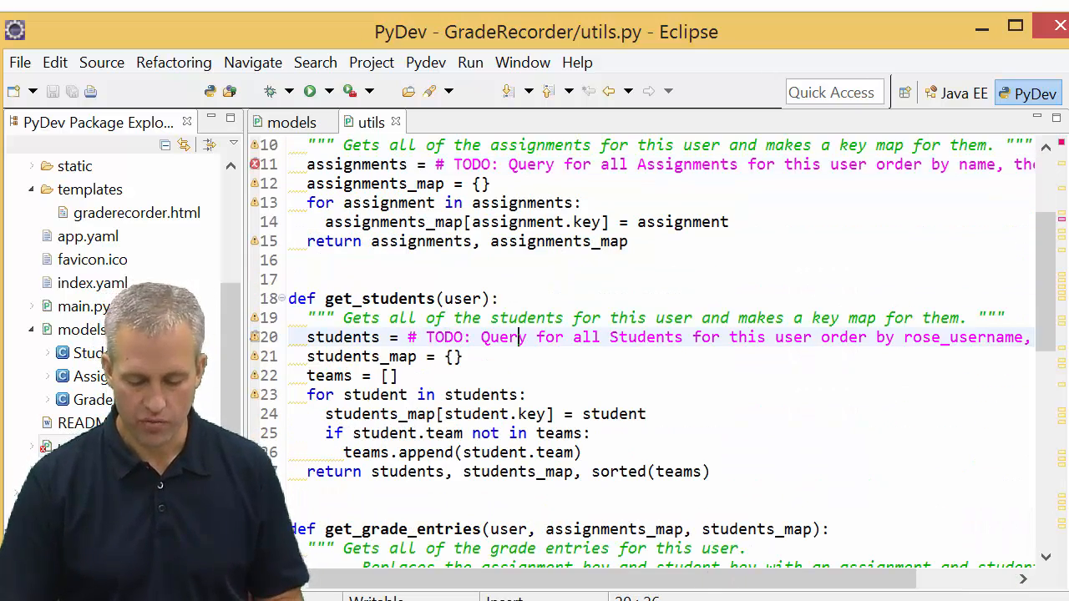
{"action": "scroll", "scroll_direction": "down", "scroll_amount": 3}
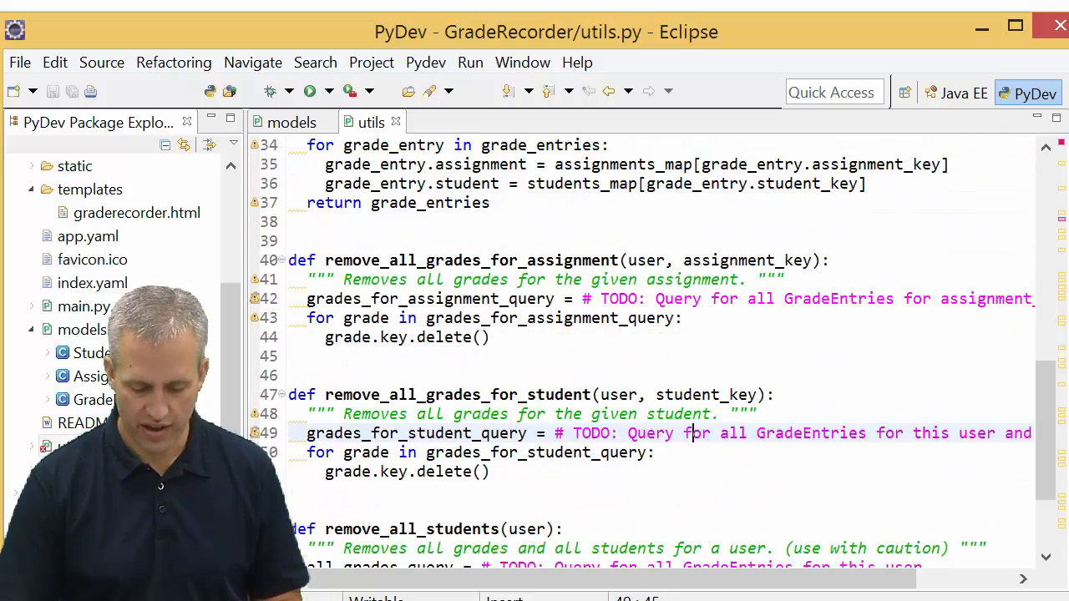
{"action": "scroll", "scroll_direction": "down", "scroll_amount": 3}
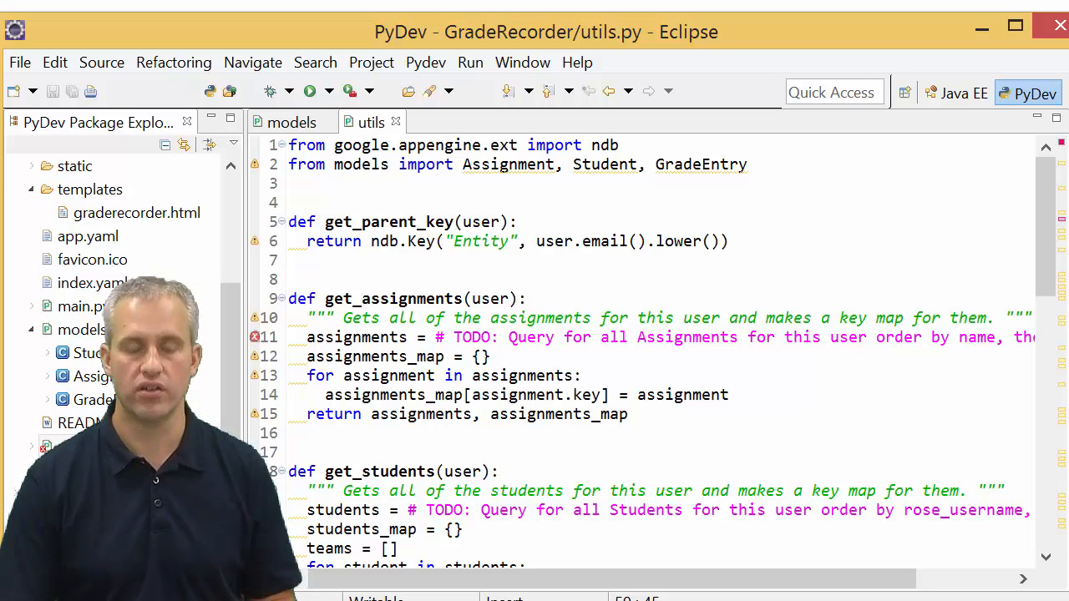
Step: Remove the '# TODO:' placeholder after 'assignments =' in get_assignments
{"action": "left_click", "coordinate": [376, 337]}
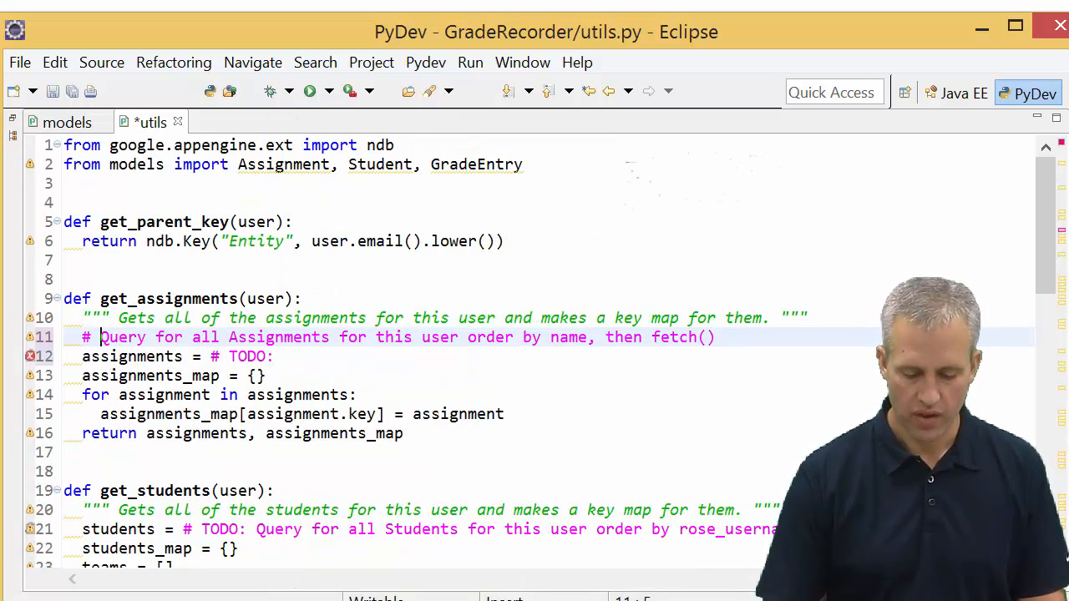
{"action": "left_click_drag", "start_coordinate": [440, 337], "coordinate": [615, 337]}
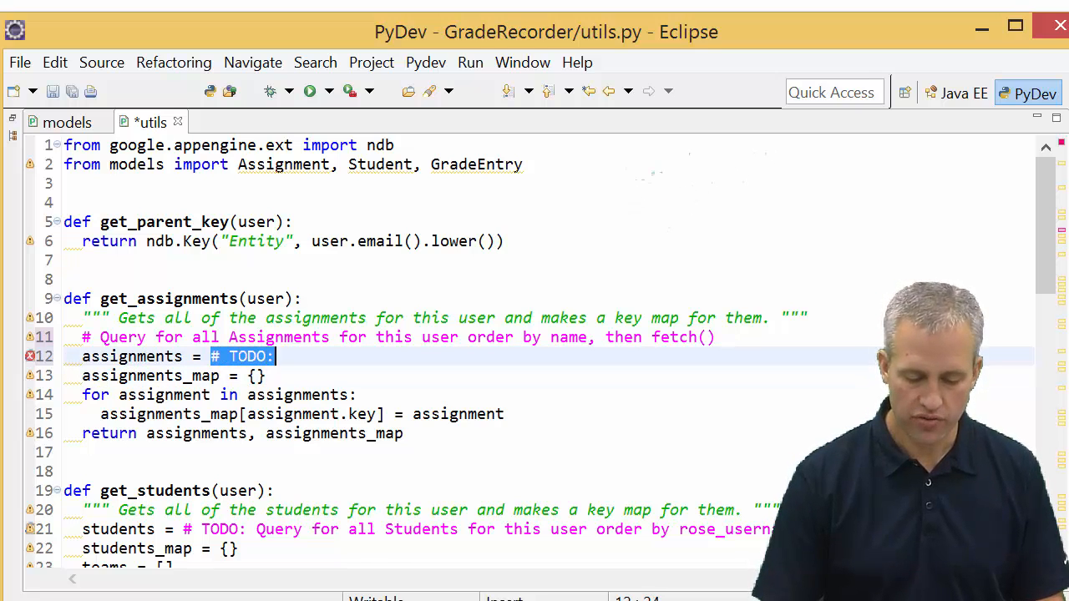
{"action": "key", "text": "Delete"}
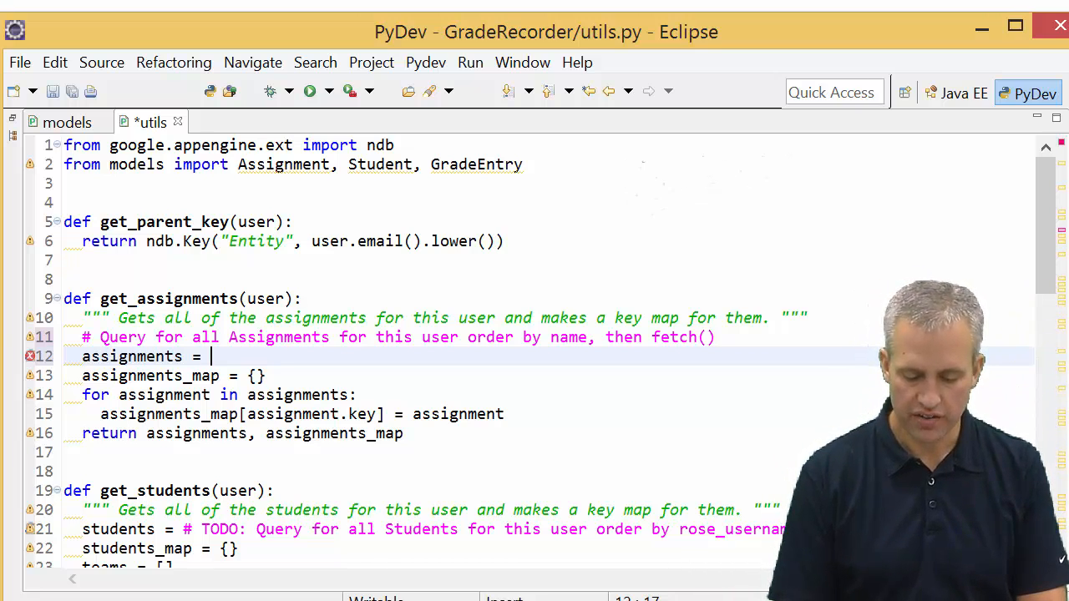
Step: Set assignments to Assignment.query().fetch() and check where the variable is used
{"action": "type", "text": "Assignment.query("}
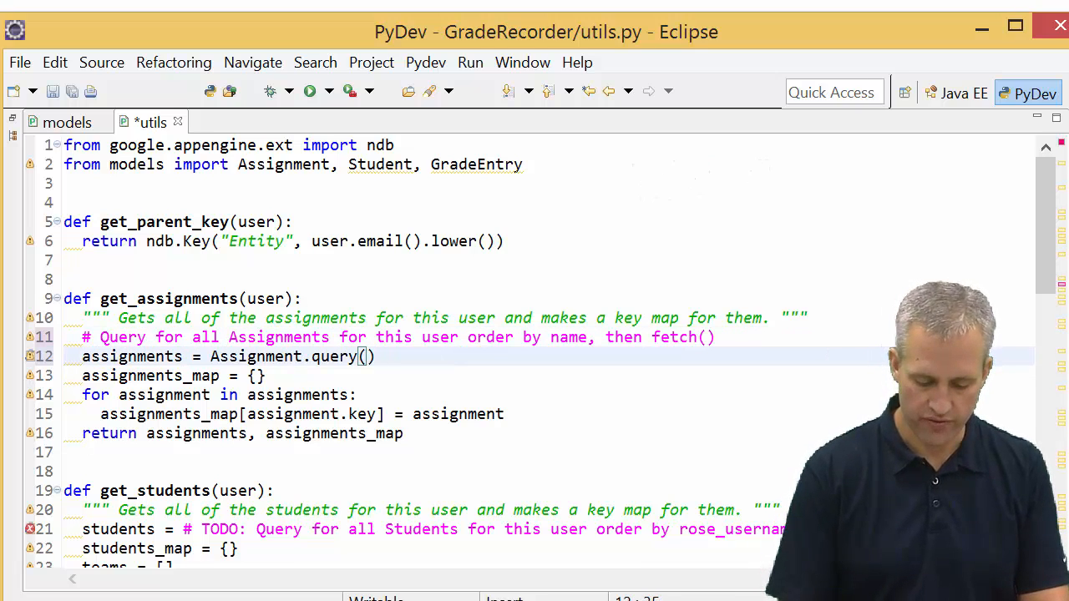
{"action": "type", "text": ".fetch("}
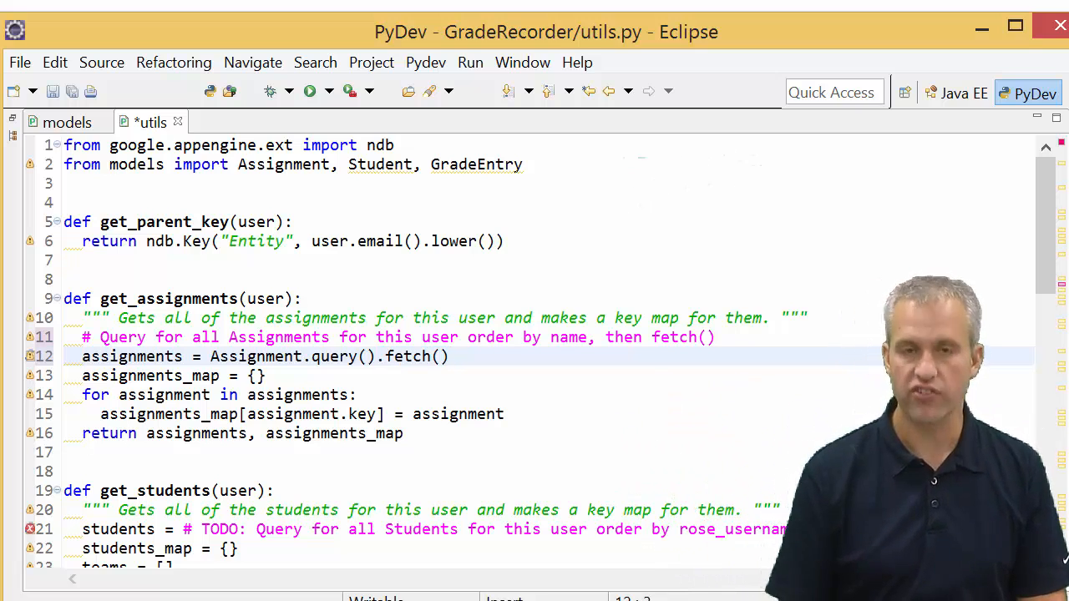
{"action": "double_click", "coordinate": [130, 356]}
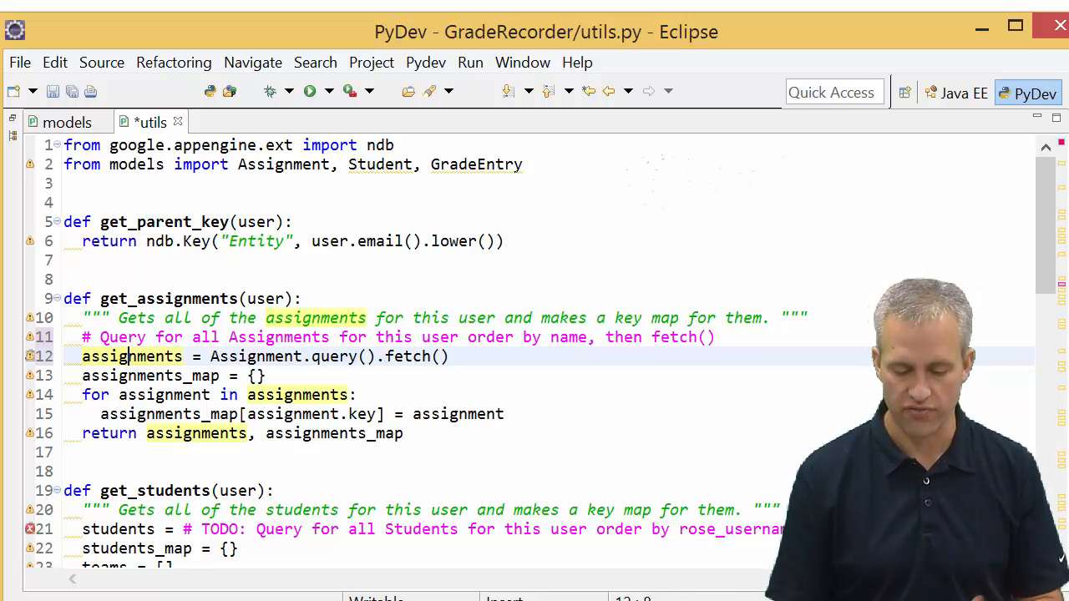
{"action": "left_click", "coordinate": [366, 356]}
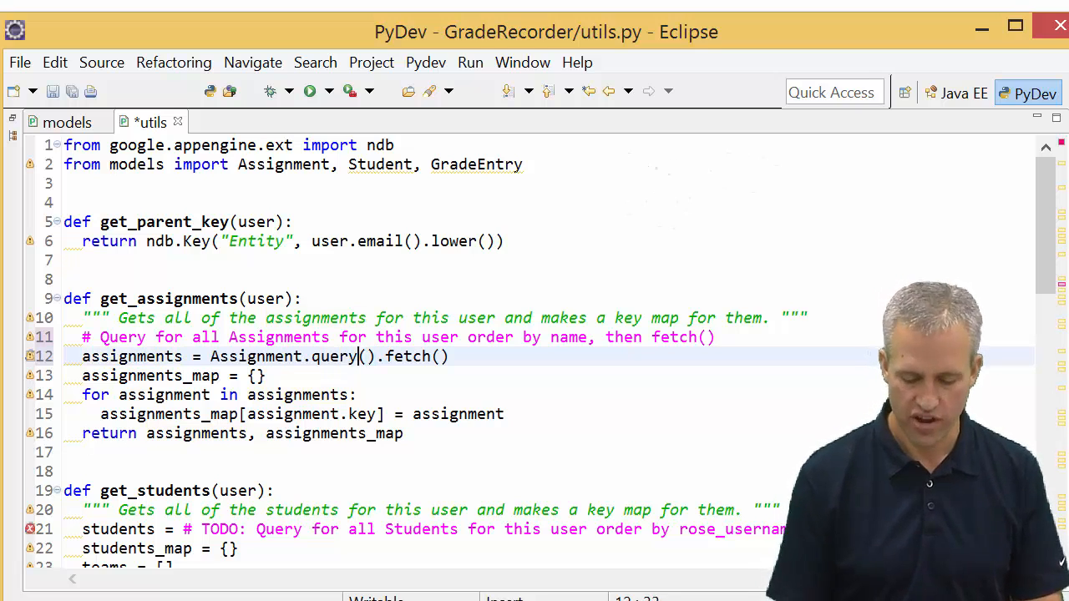
{"action": "double_click", "coordinate": [130, 356]}
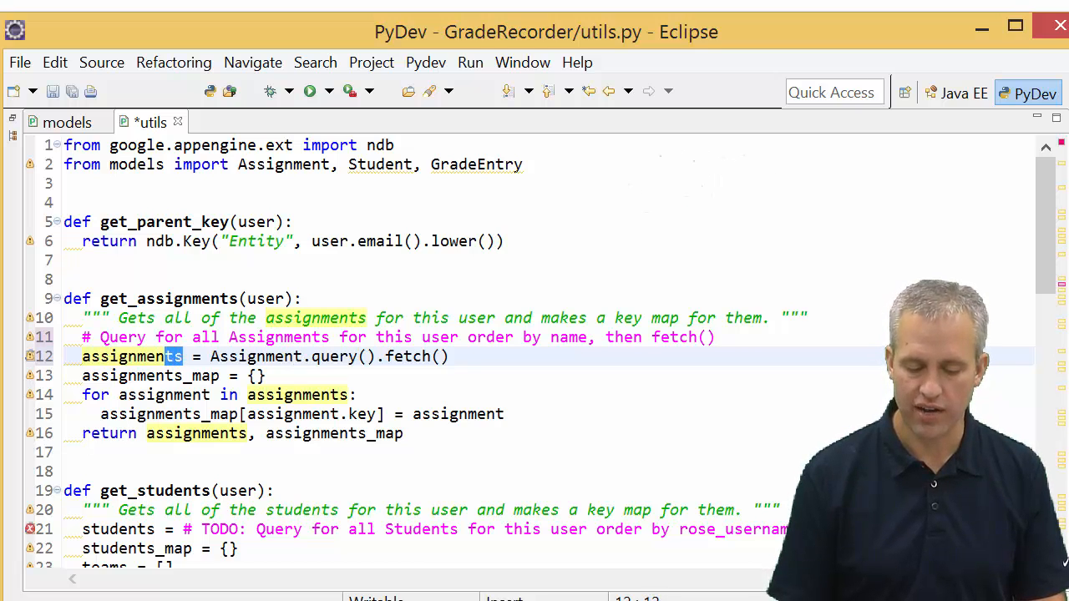
{"action": "double_click", "coordinate": [132, 358]}
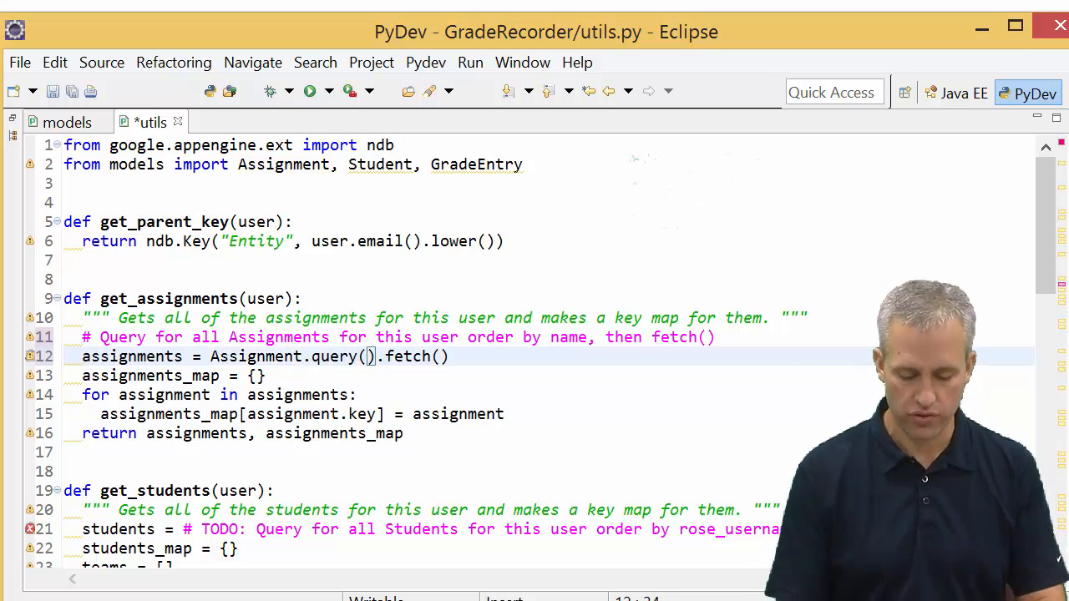
Step: Restrict the assignments query to ancestor=get_parent_key(user) and save utils.py
{"action": "type", "text": "ancestor"}
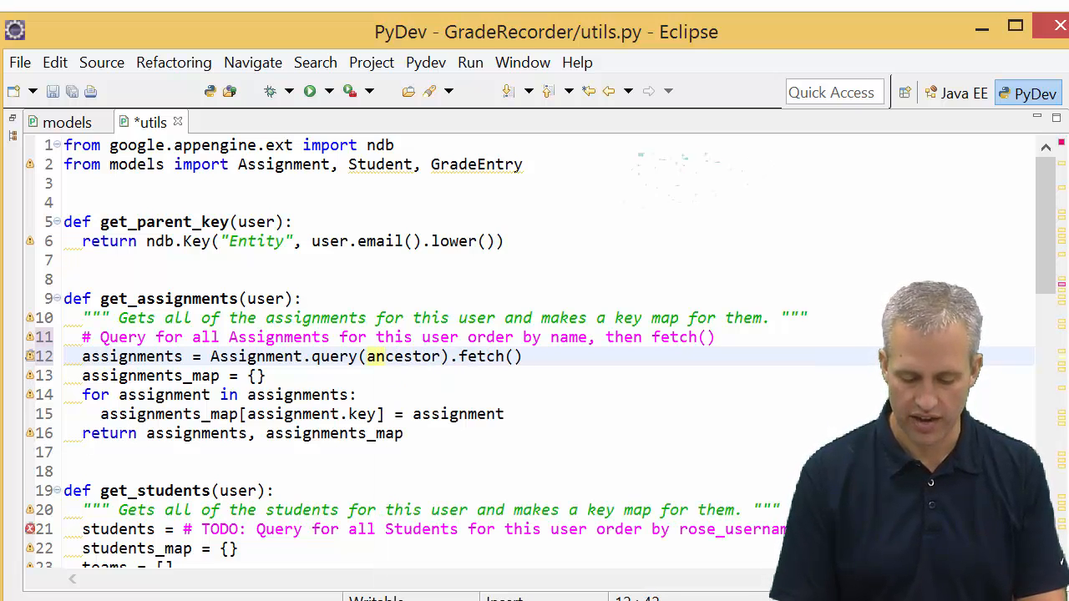
{"action": "type", "text": "="}
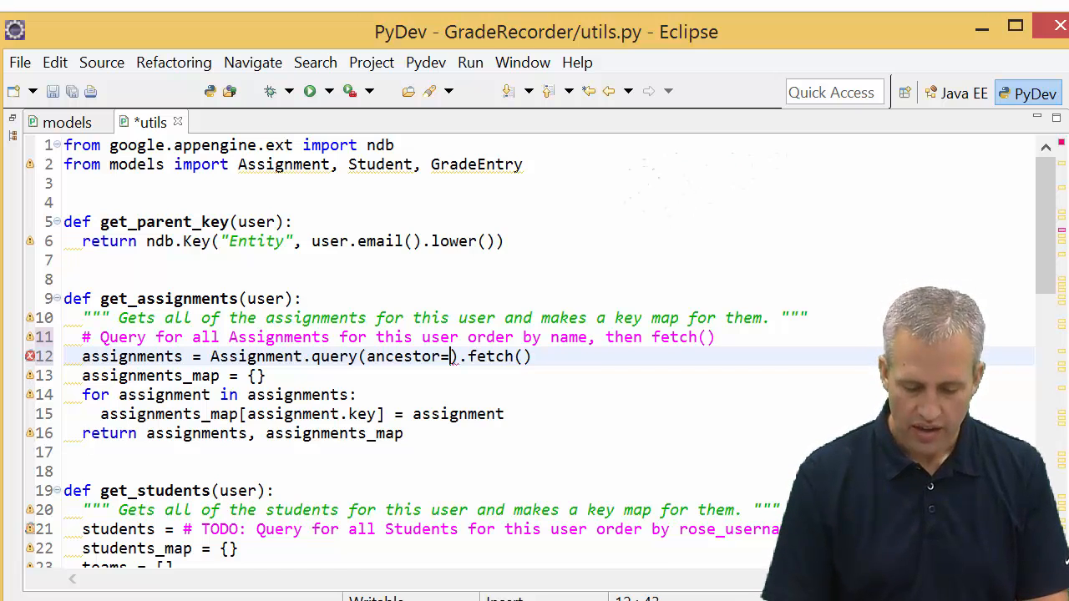
{"action": "type", "text": "get_parent"}
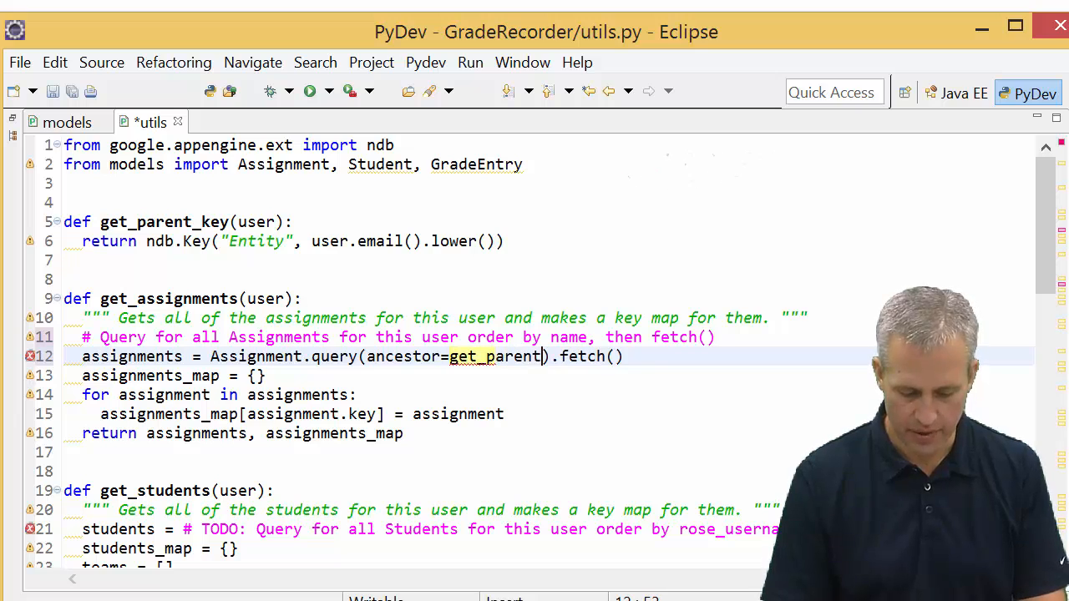
{"action": "type", "text": "_key"}
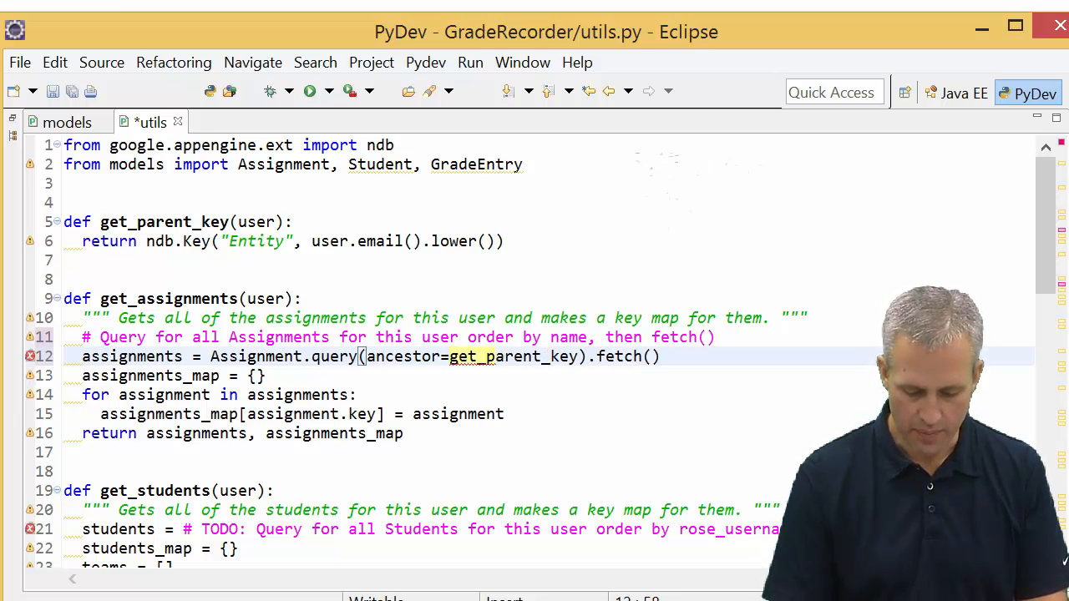
{"action": "type", "text": "(user"}
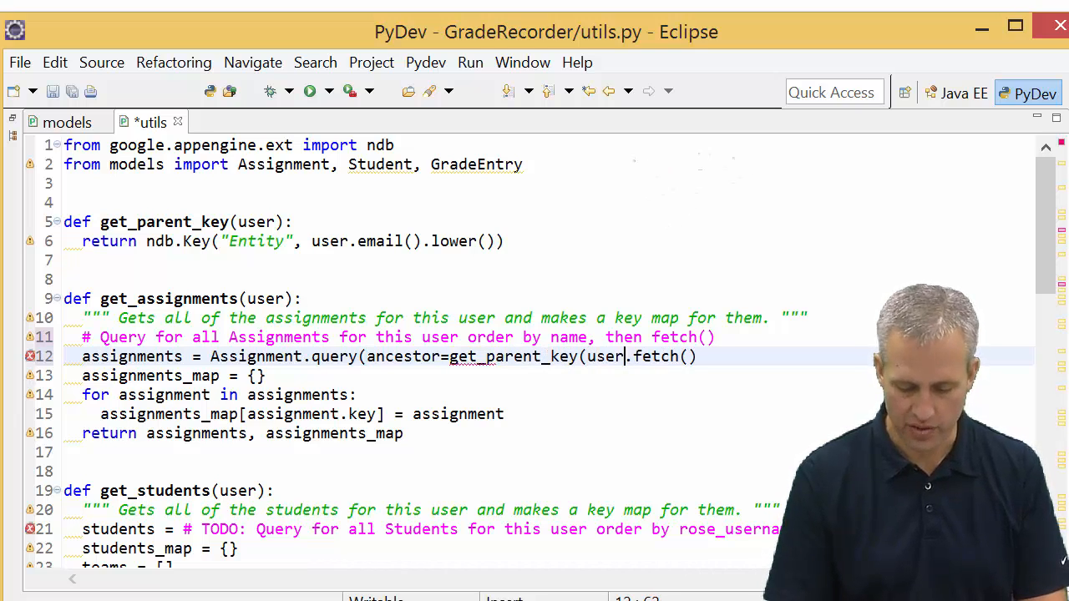
{"action": "type", "text": "))"}
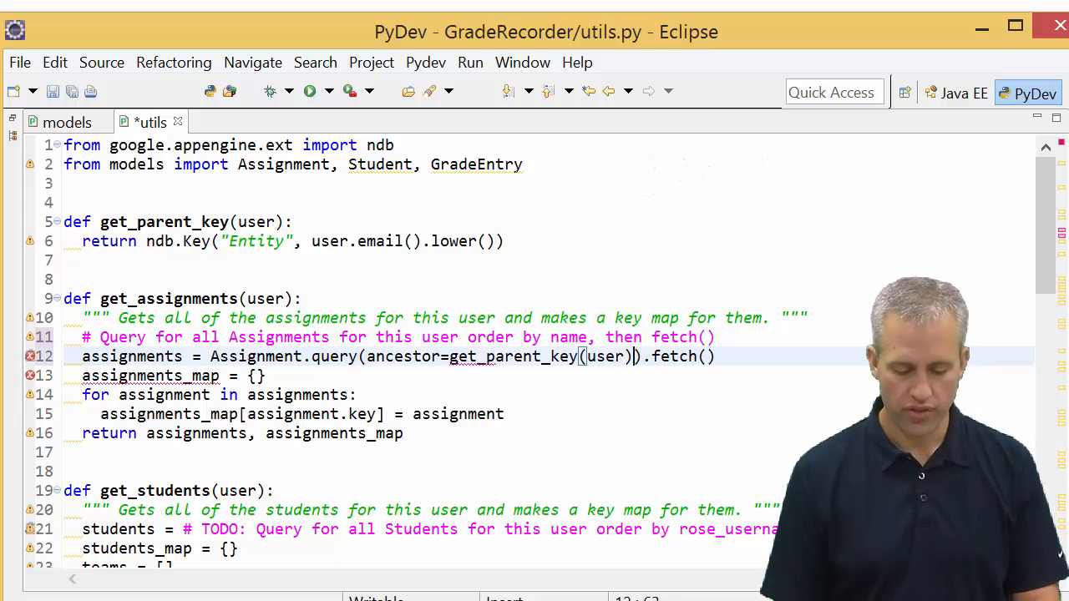
{"action": "key", "text": "ctrl+s"}
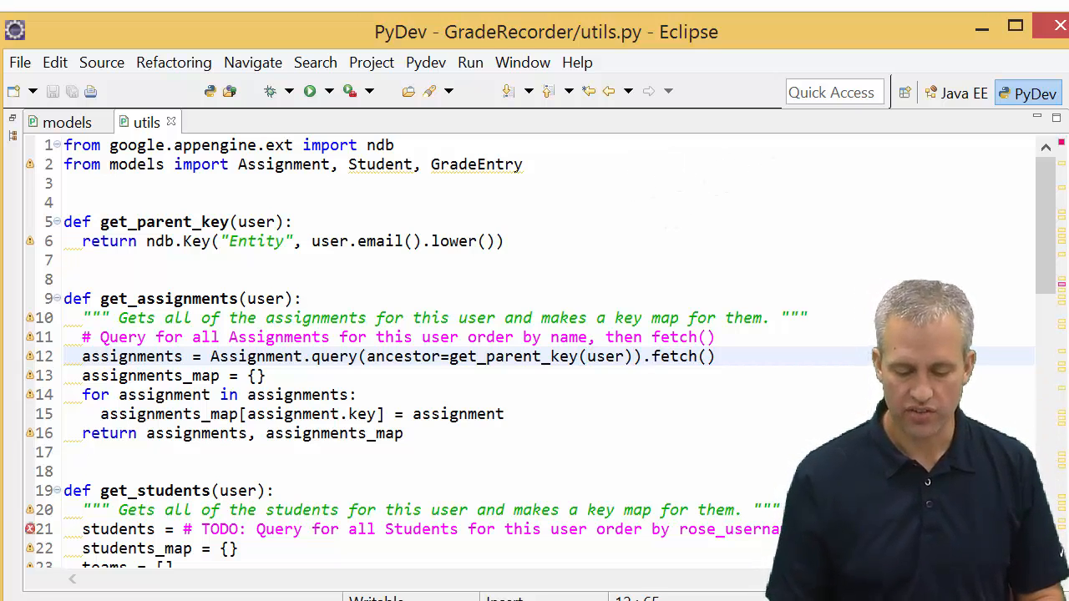
Step: Insert .order(Assignment.name) before .fetch() on the assignments query
{"action": "double_click", "coordinate": [675, 356]}
{"action": "type", "text": "order()."}
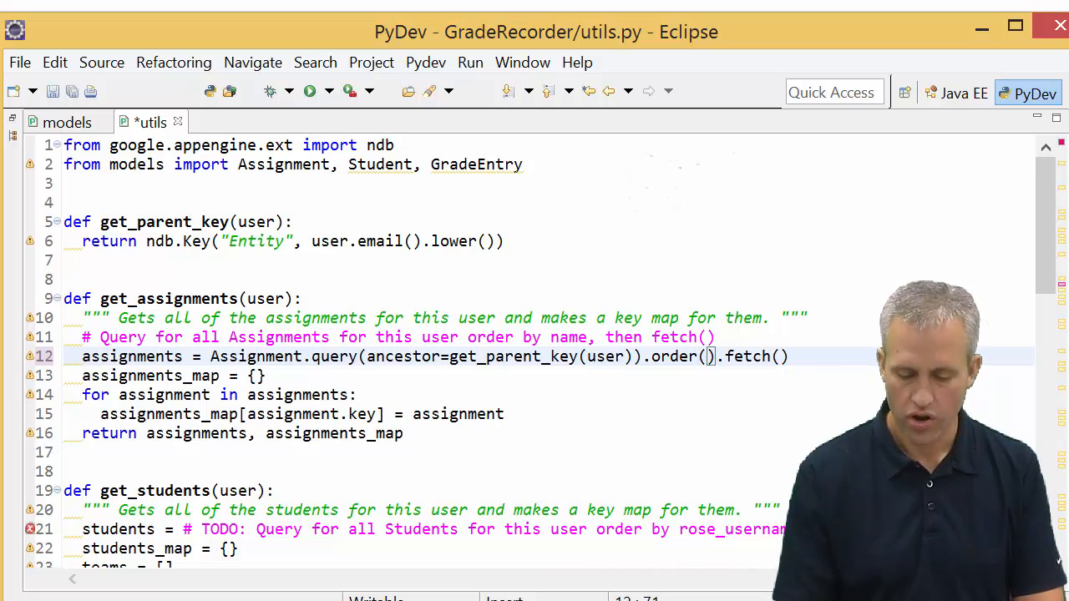
{"action": "type", "text": "Assignment.name"}
{"action": "left_click", "coordinate": [433, 529]}
{"action": "type", "text": " Student.query(ancestor=get_parent_key(user)).order(Student.rose_username).fetch()"}
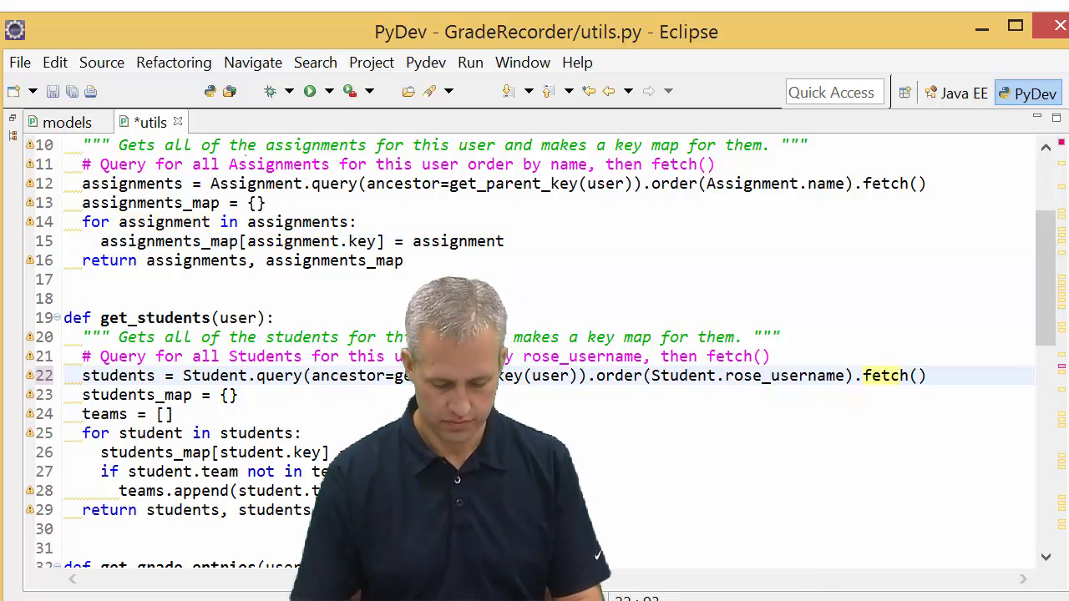
Step: Move down to get_students to write its Student ancestor query ordered by rose_username
{"action": "scroll", "scroll_direction": "down", "scroll_amount": 3}
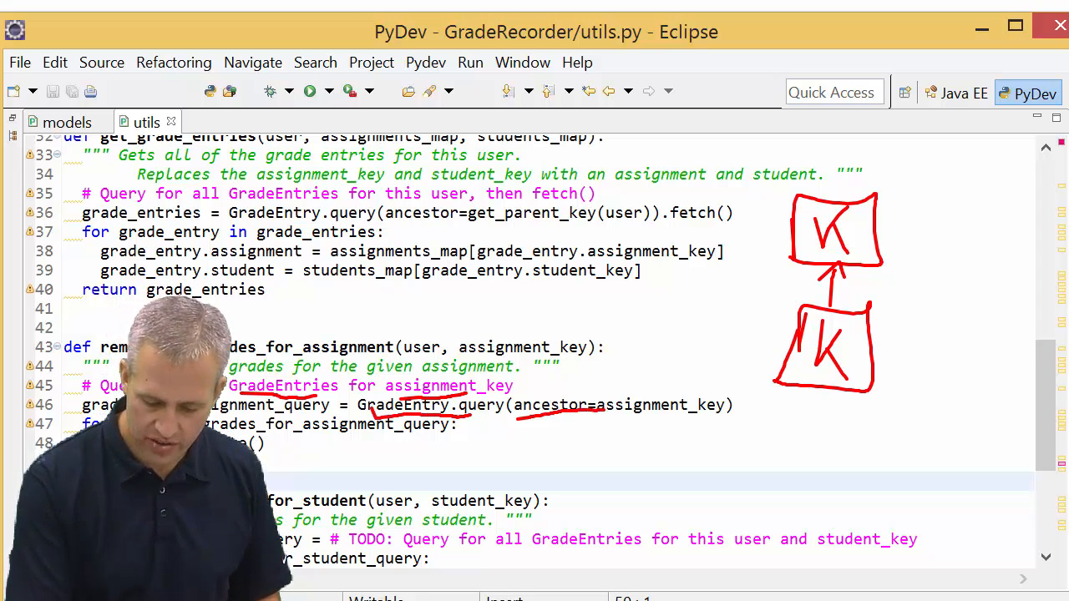
Step: Replace the get_grade_entries TODO with GradeEntry.query(ancestor=get_parent_key(user)).fetch()
{"action": "left_click_drag", "start_coordinate": [517, 424], "coordinate": [743, 426]}
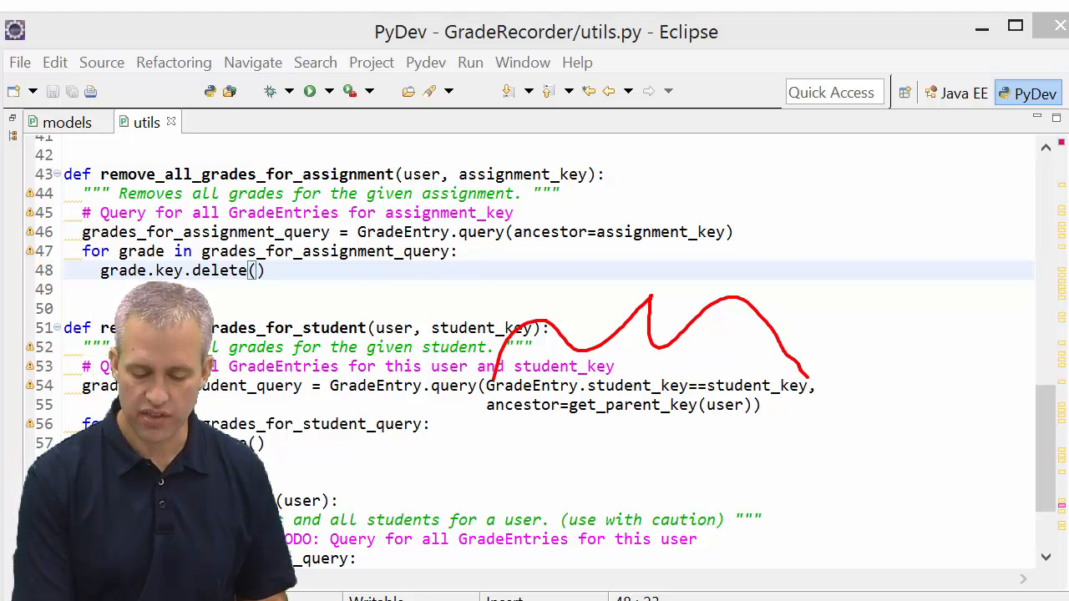
Step: Replace the remove-function TODO with a GradeEntry ancestor query deleting each grade.key
{"action": "left_click_drag", "start_coordinate": [485, 431], "coordinate": [751, 426]}
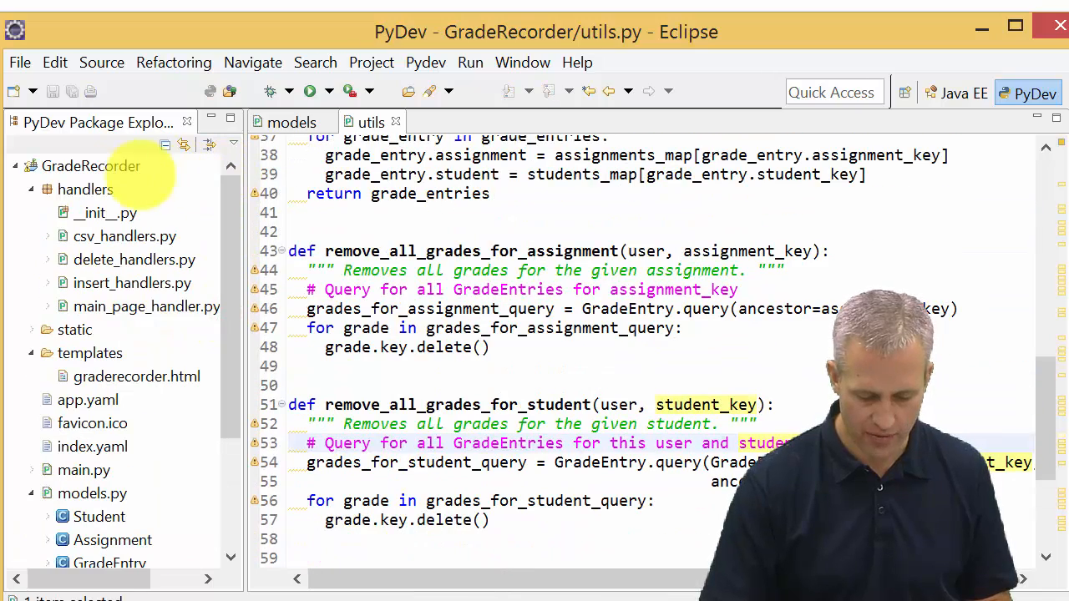
{"action": "left_click", "coordinate": [90, 165]}
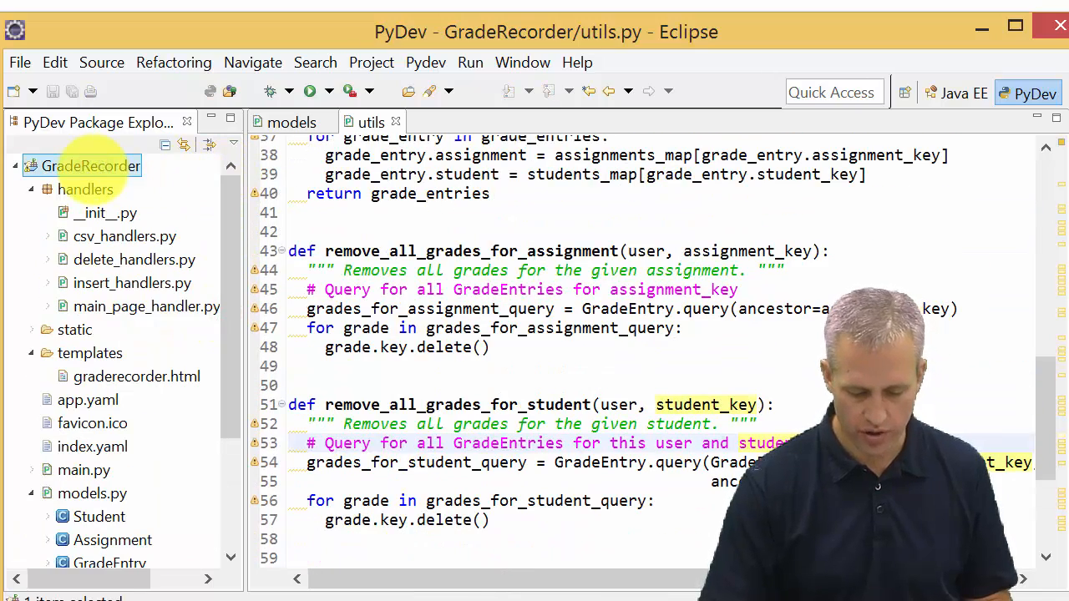
{"action": "right_click", "coordinate": [90, 165]}
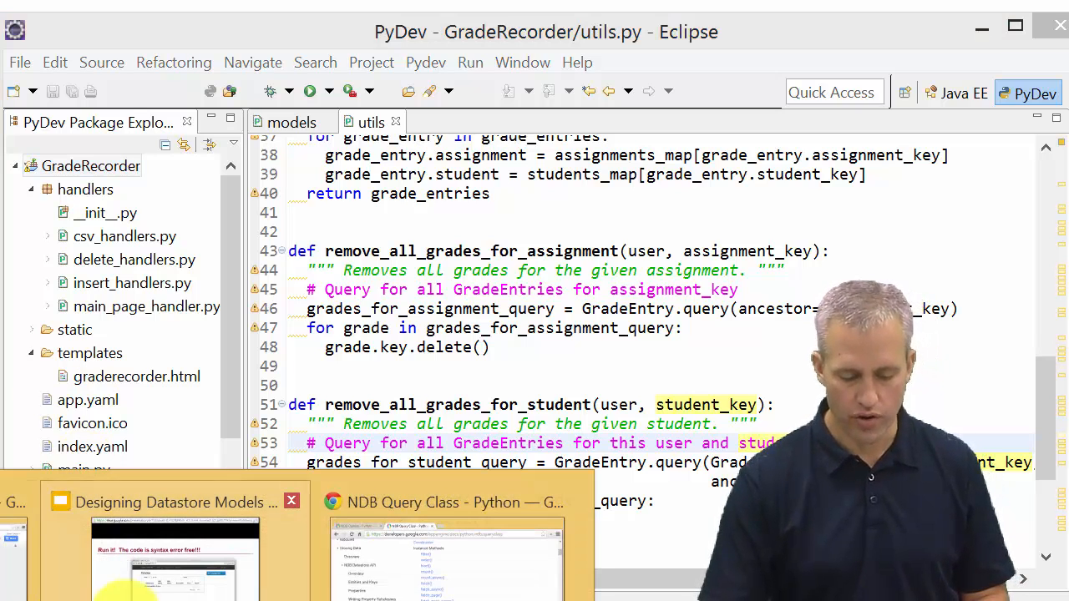
Step: Load localhost:8080/ in a new Chrome tab, reaching the local App Engine login page
{"action": "left_click", "coordinate": [446, 501]}
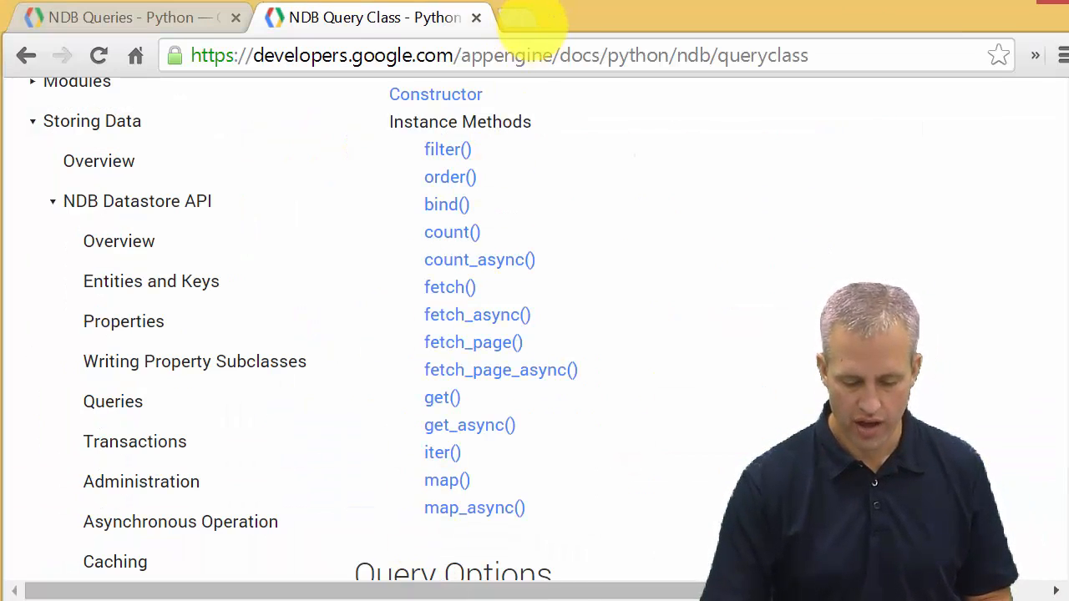
{"action": "left_click", "coordinate": [518, 17]}
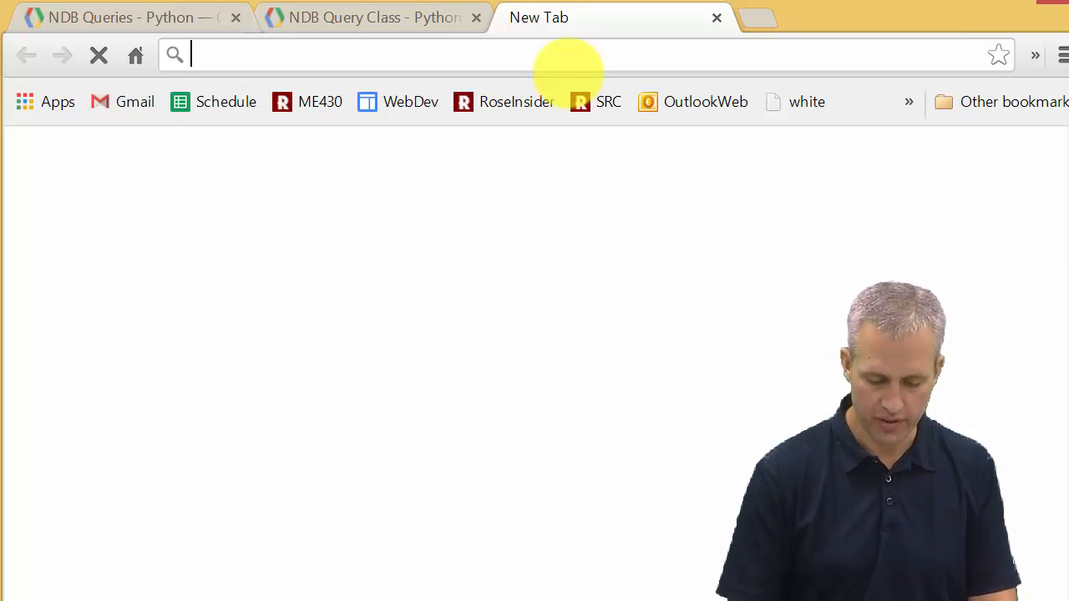
{"action": "type", "text": "localhost:8080/_ah/login?continue=http%3A//localhost%3A8080/"}
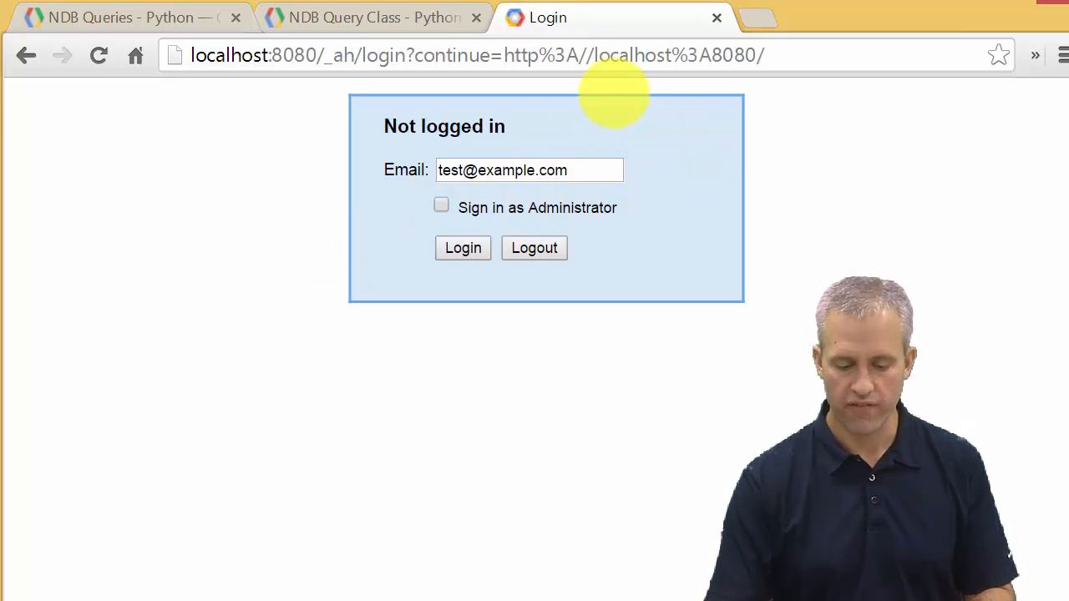
{"action": "left_click", "coordinate": [527, 170]}
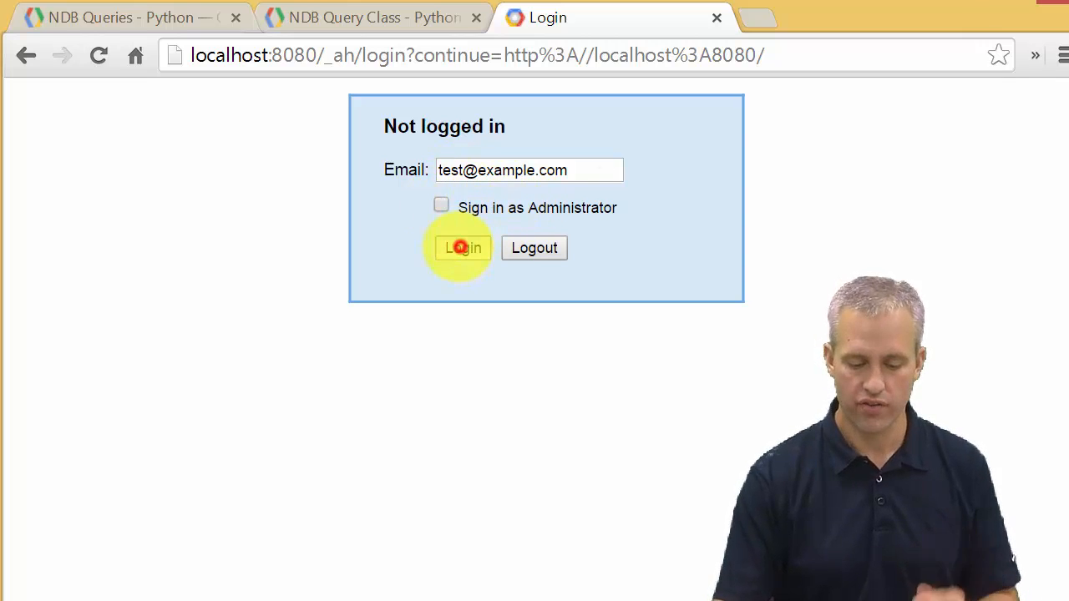
Step: Log in as the test user to reach Grade Recorder's empty Grades table
{"action": "left_click", "coordinate": [463, 247]}
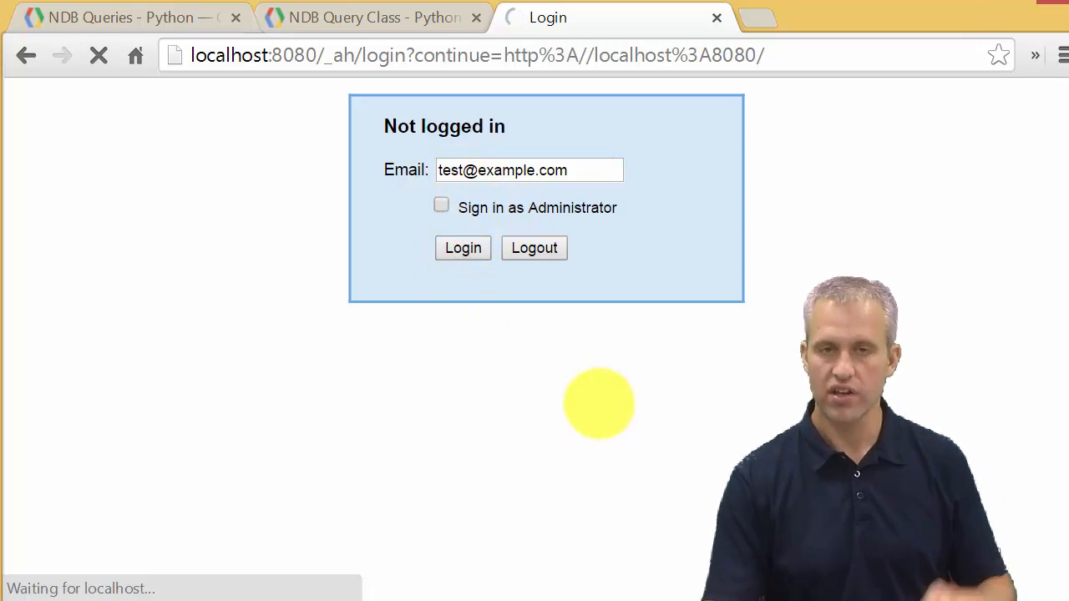
{"action": "left_click", "coordinate": [462, 247]}
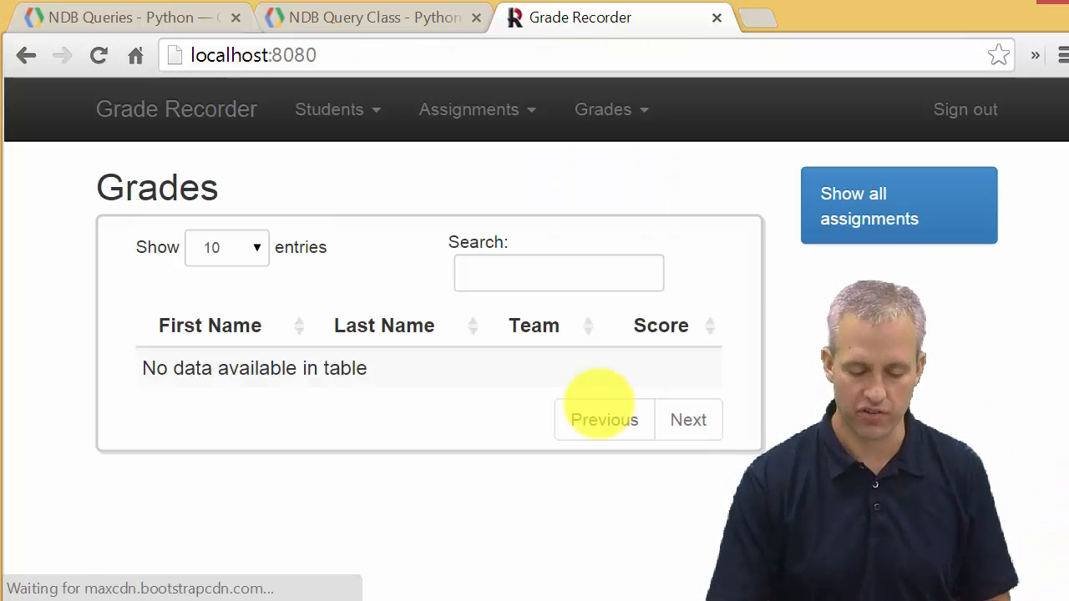
{"action": "mouse_move", "coordinate": [541, 407]}
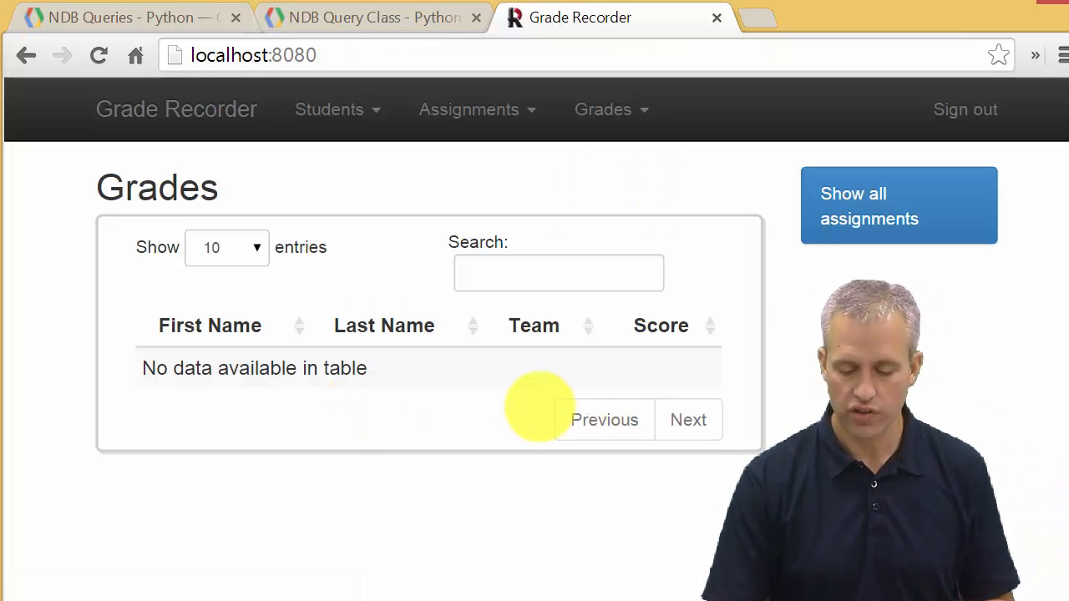
{"action": "left_click", "coordinate": [329, 110]}
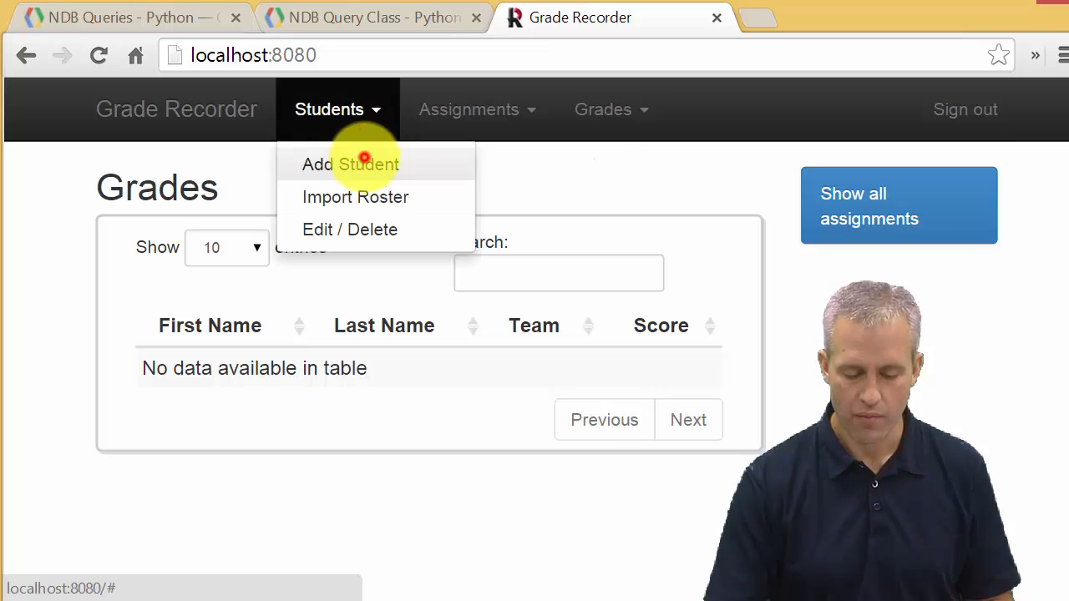
Step: Check the Students > Add Student dialog without saving, then return to Eclipse
{"action": "left_click", "coordinate": [351, 164]}
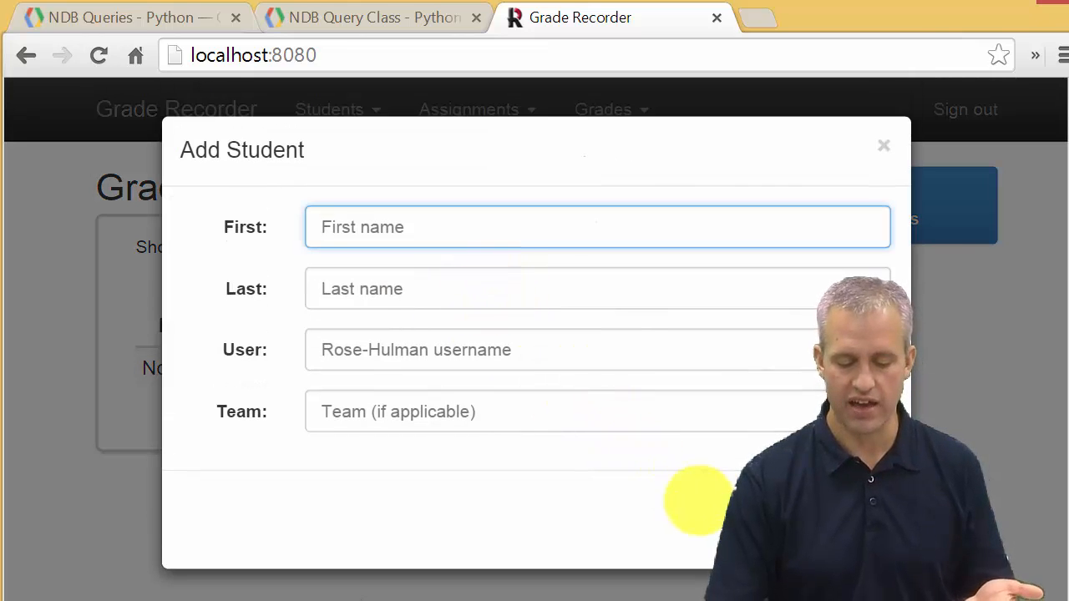
{"action": "left_click", "coordinate": [881, 145]}
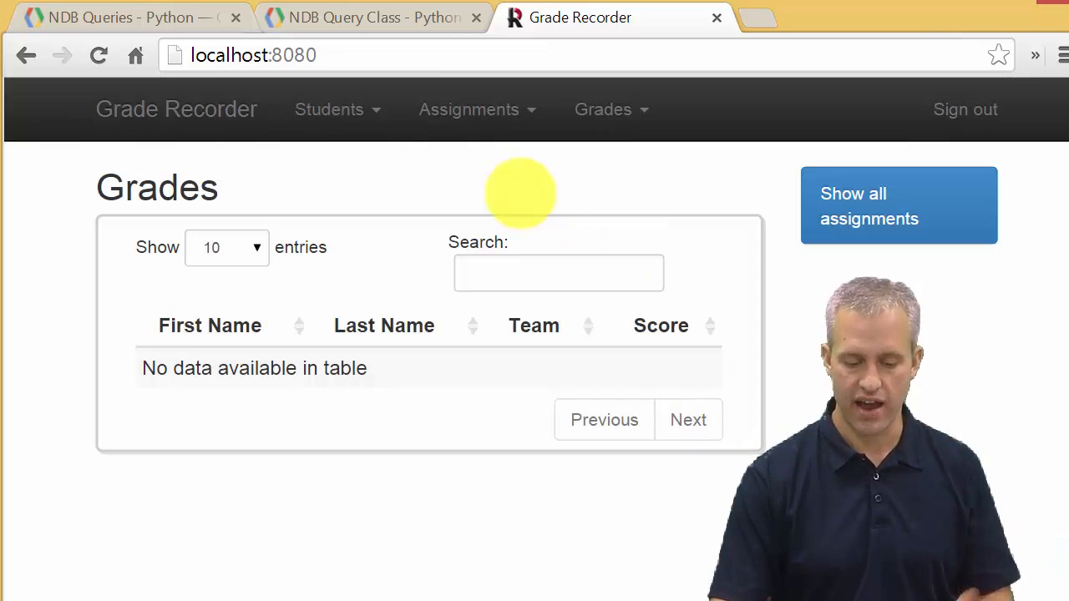
{"action": "left_click", "coordinate": [603, 110]}
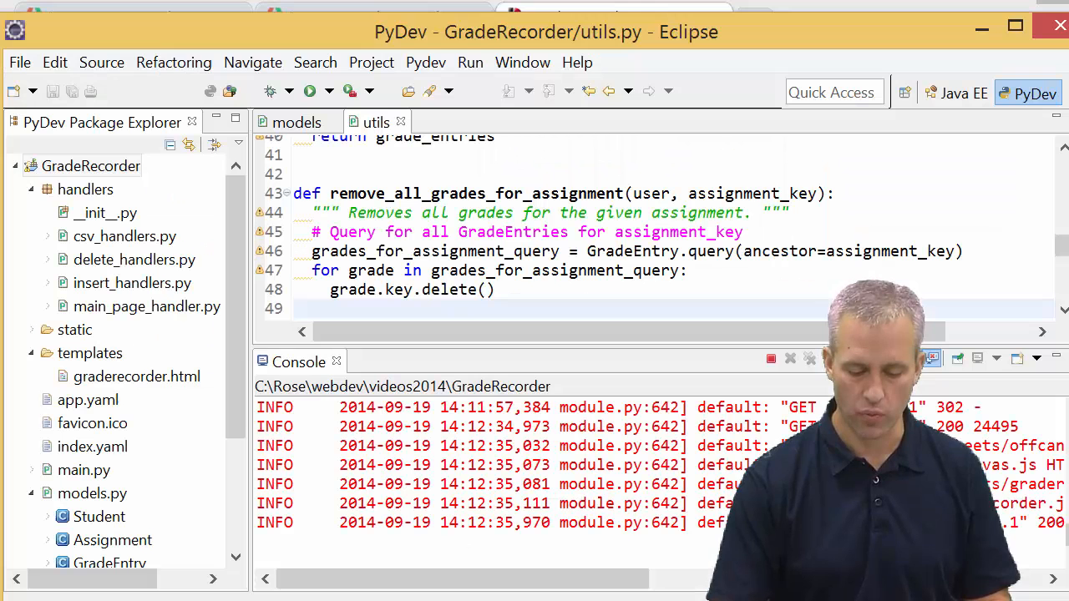
Step: Bring up handlers/insert_handlers.py showing the stubbed post methods that only pass
{"action": "left_click", "coordinate": [130, 282]}
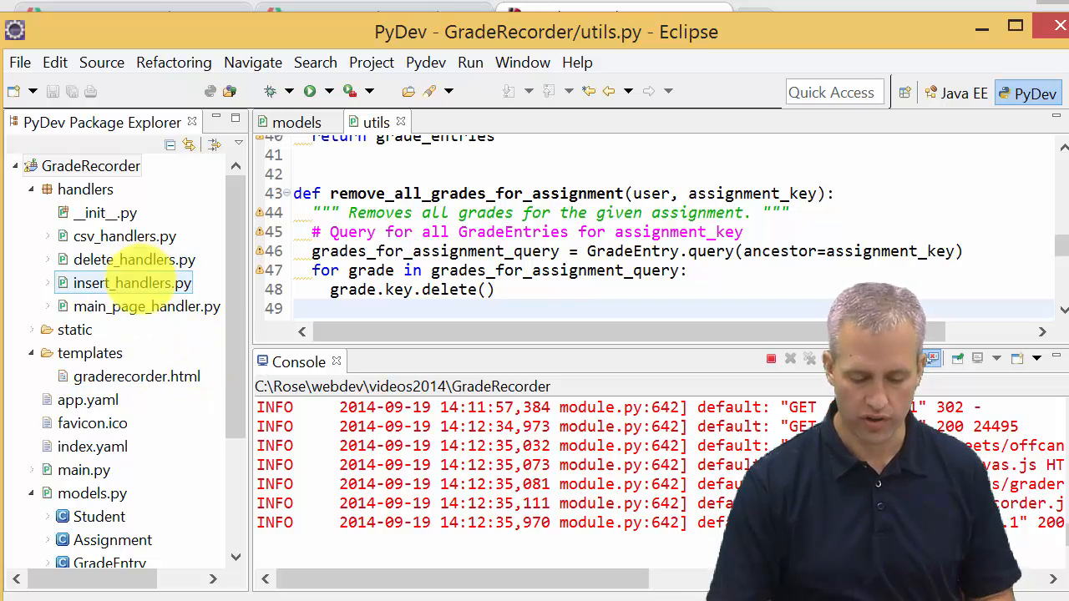
{"action": "double_click", "coordinate": [130, 282]}
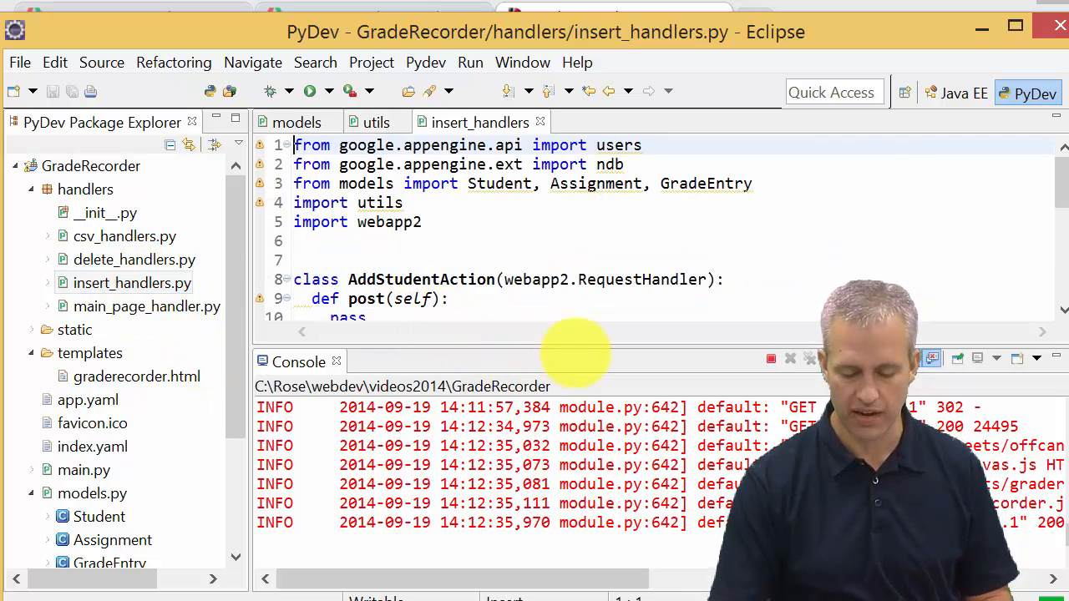
{"action": "scroll", "scroll_direction": "down", "scroll_amount": 3}
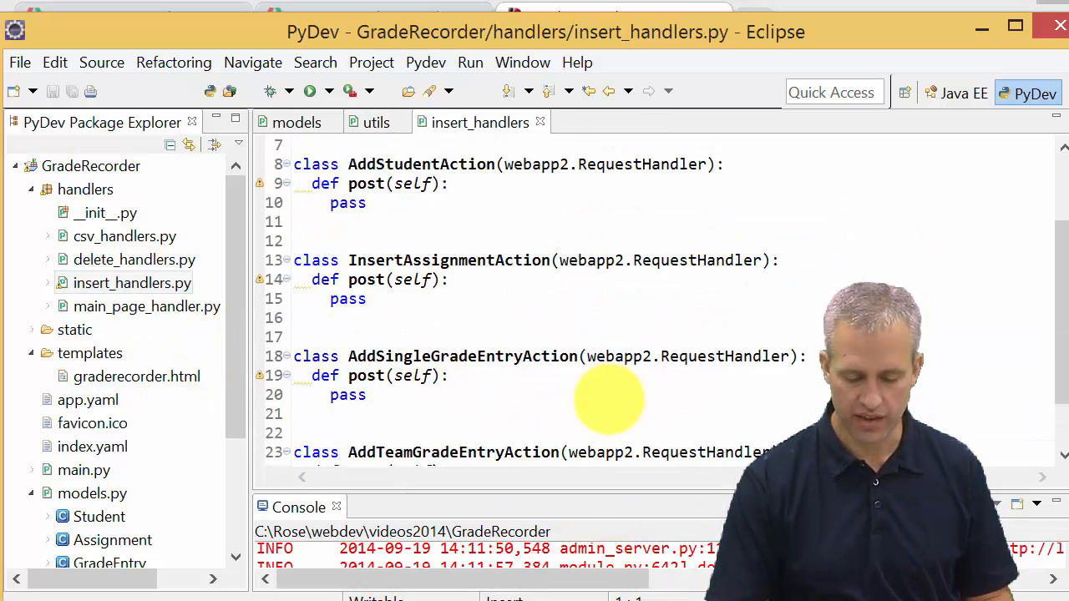